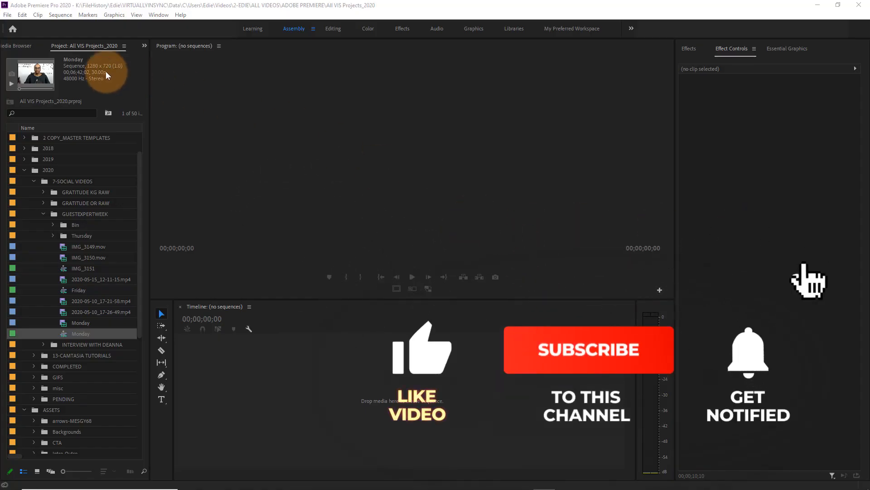
Step: Create a 1080×1080 sequence named 'GOW for Instagram' from the custom Instagram preset
click(7, 15)
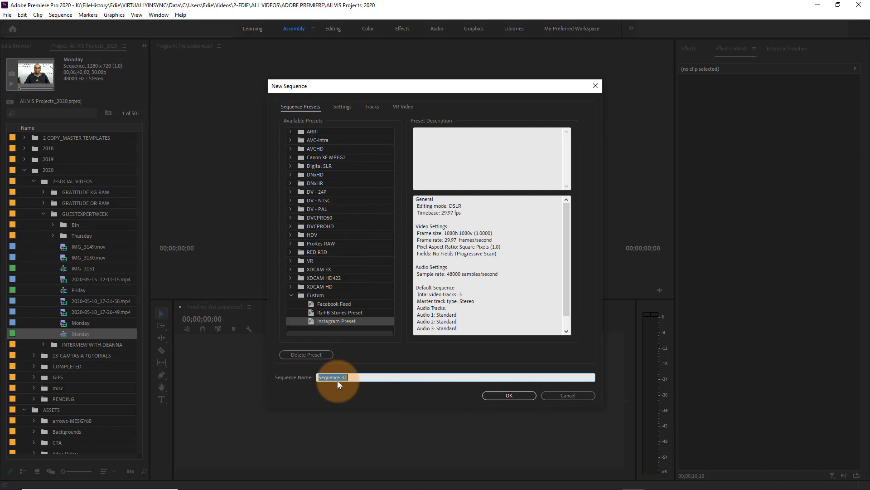
text(GOW for Instagram)
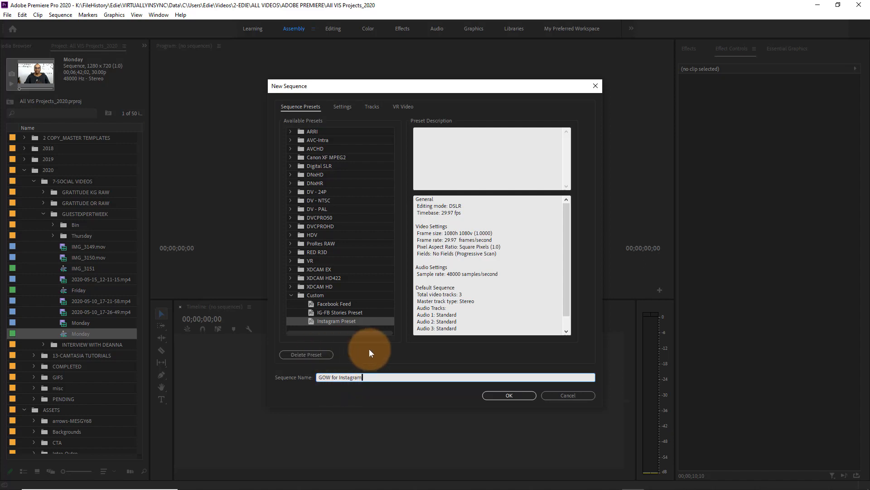
click(507, 395)
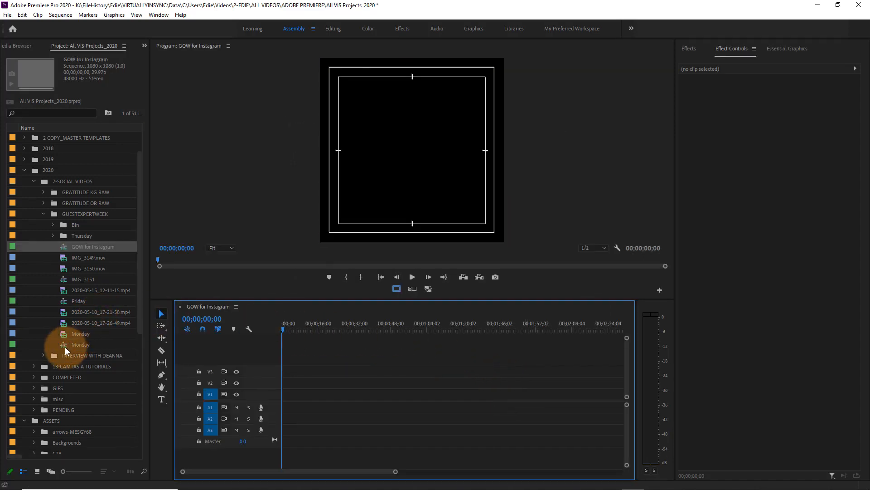
Step: Copy the Monday sequence clips into GOW for Instagram and expand the Backgrounds assets folder
double_click(81, 344)
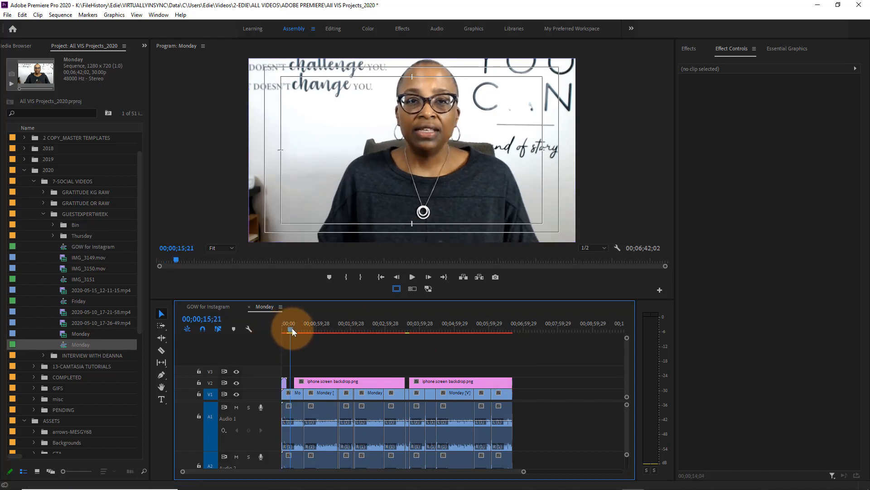
click(412, 276)
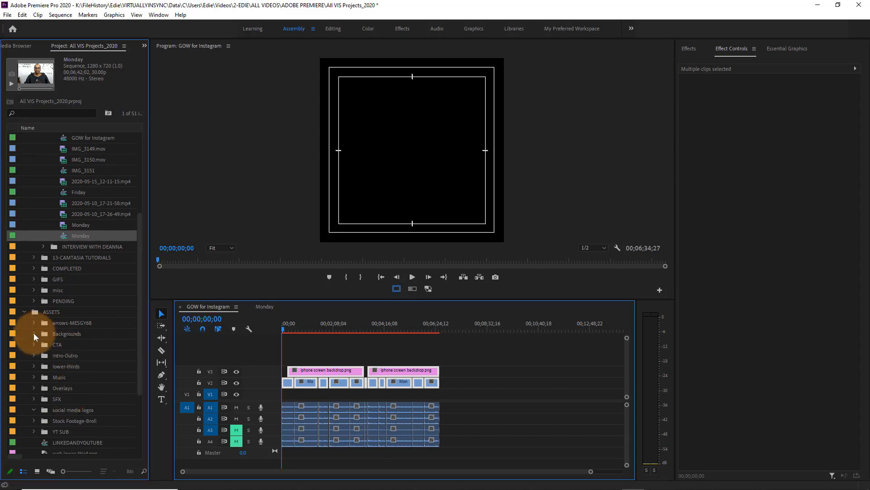
click(33, 333)
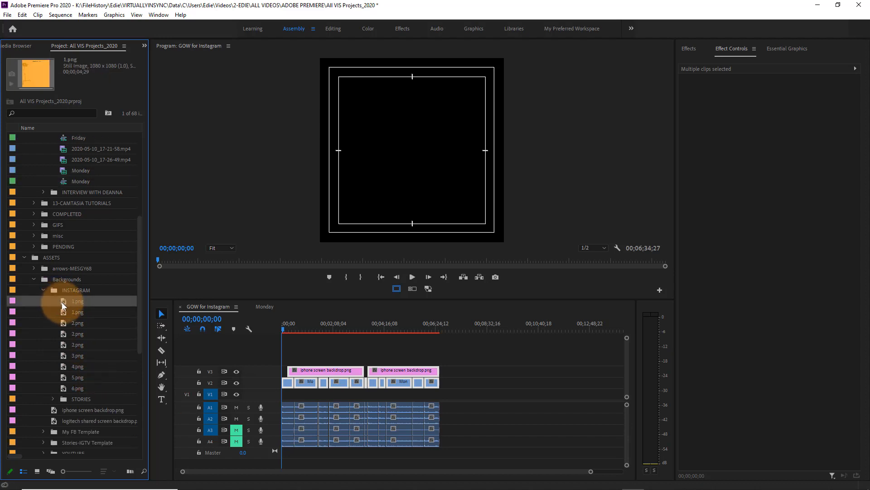
Step: Place the orange 1.png background on V1 and paste the scaled Motion attributes onto the clips
click(77, 302)
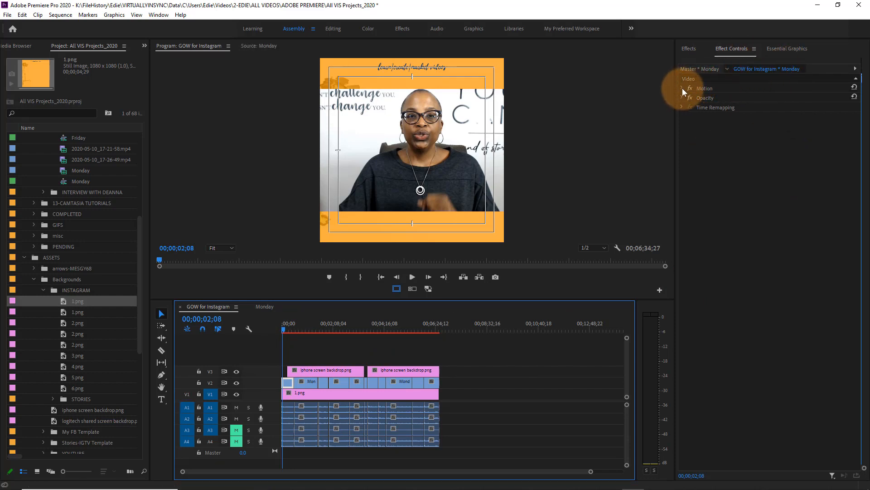
click(683, 89)
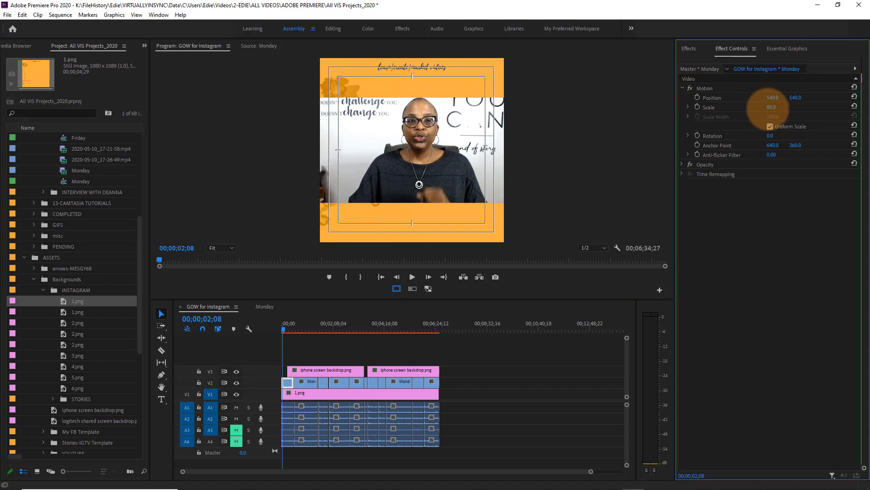
right_click(298, 393)
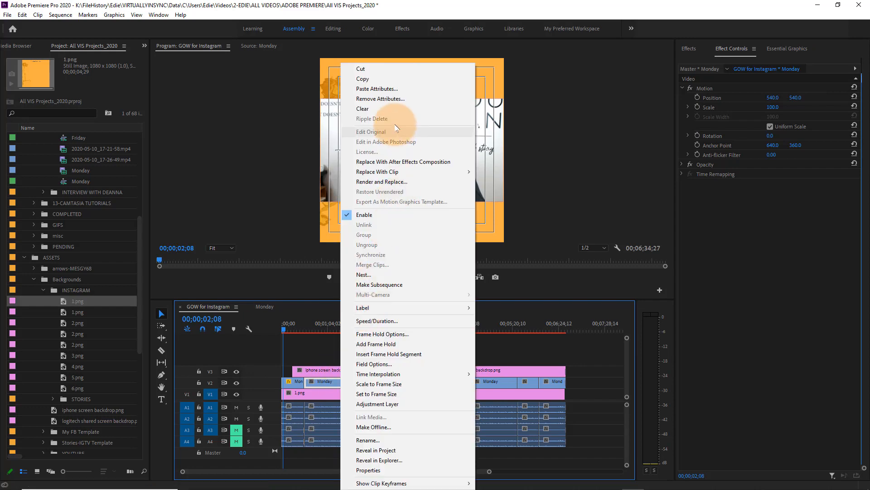
click(377, 88)
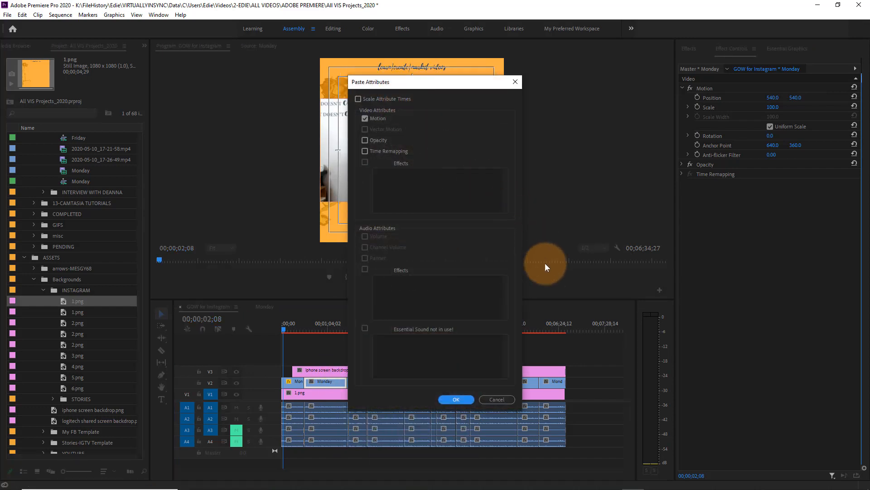
click(455, 399)
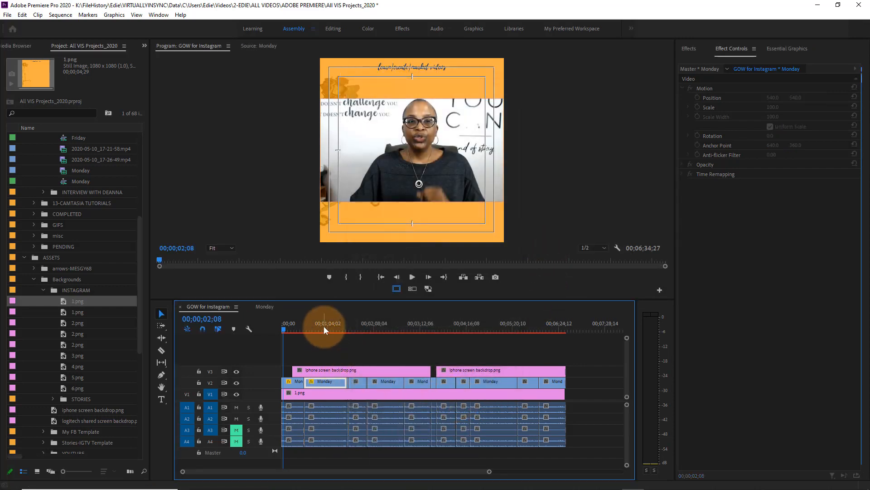
Step: Move along the sequence and select the iPhone screen backdrop clip to check its fit
click(324, 328)
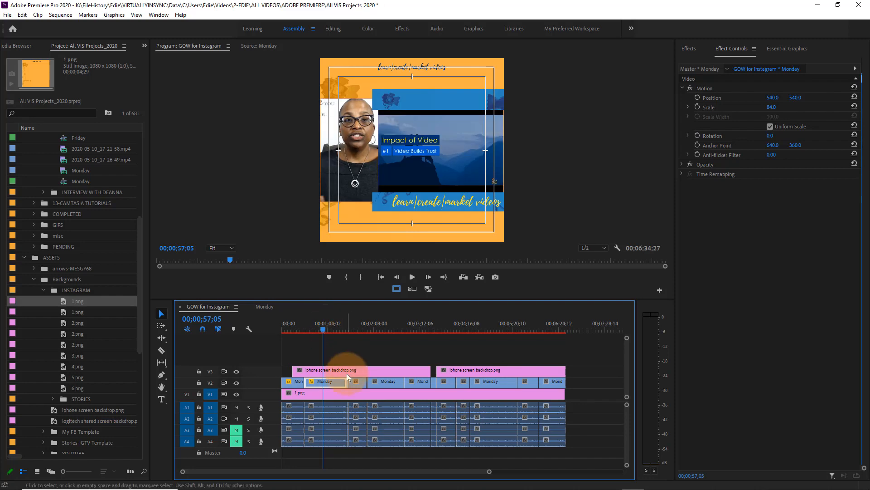
click(499, 370)
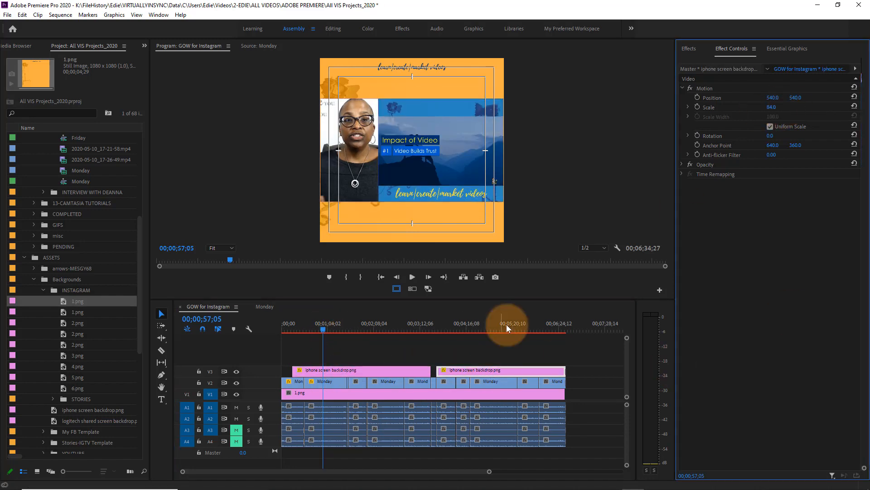
click(456, 338)
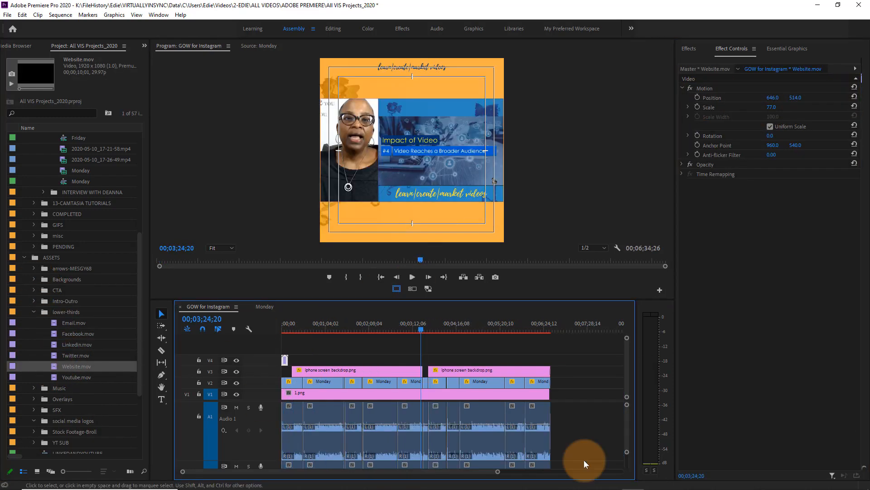
Step: Paste the 'how are you using videos' CTA clips at the end of GOW for Instagram and preview them
click(538, 331)
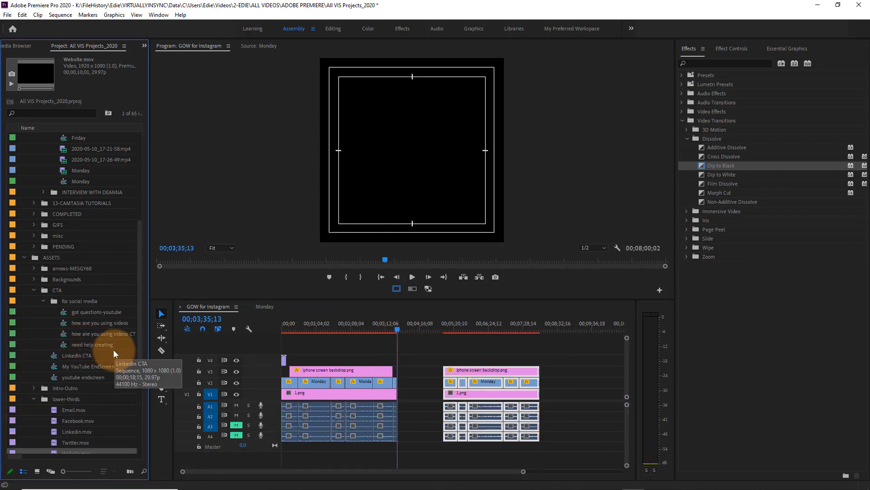
double_click(103, 334)
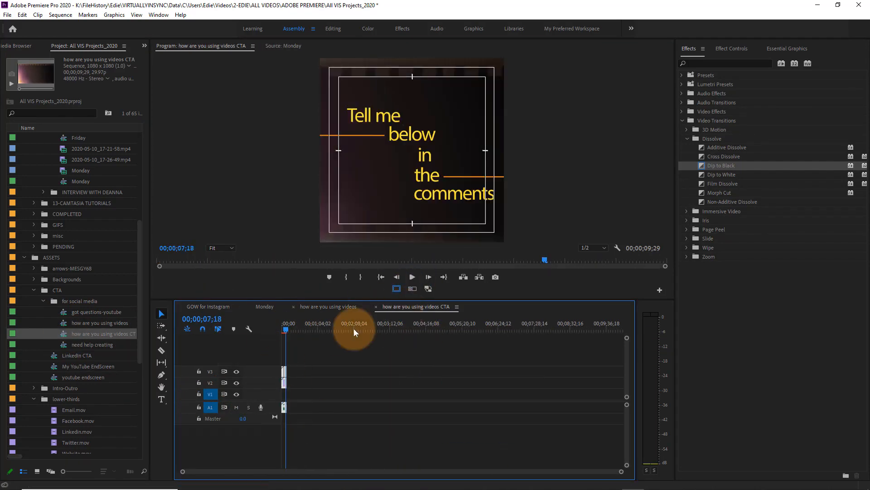
click(208, 306)
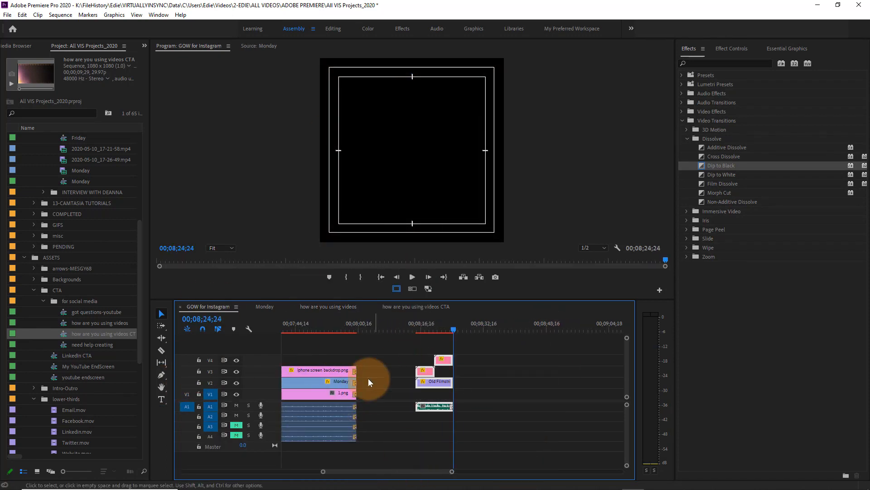
click(412, 277)
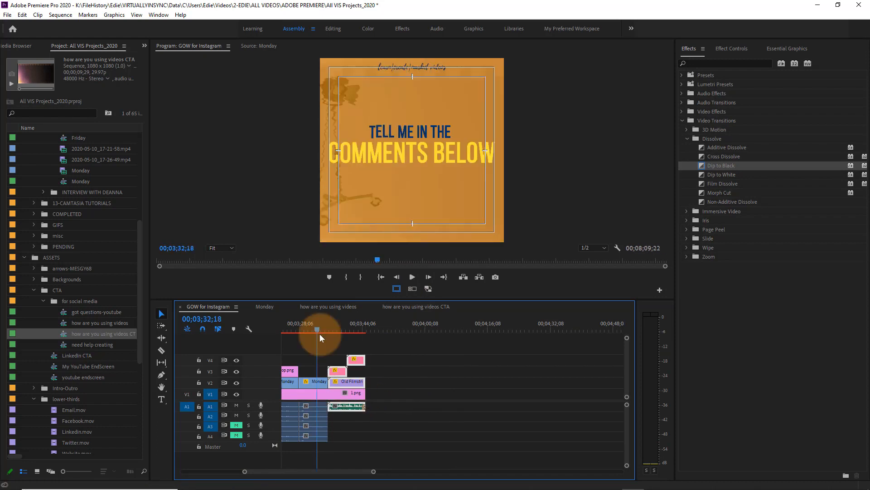
click(355, 329)
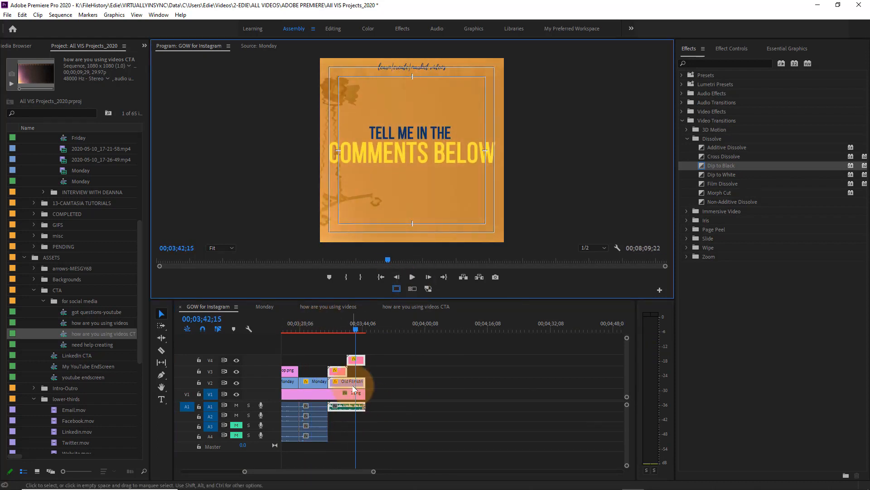
click(412, 277)
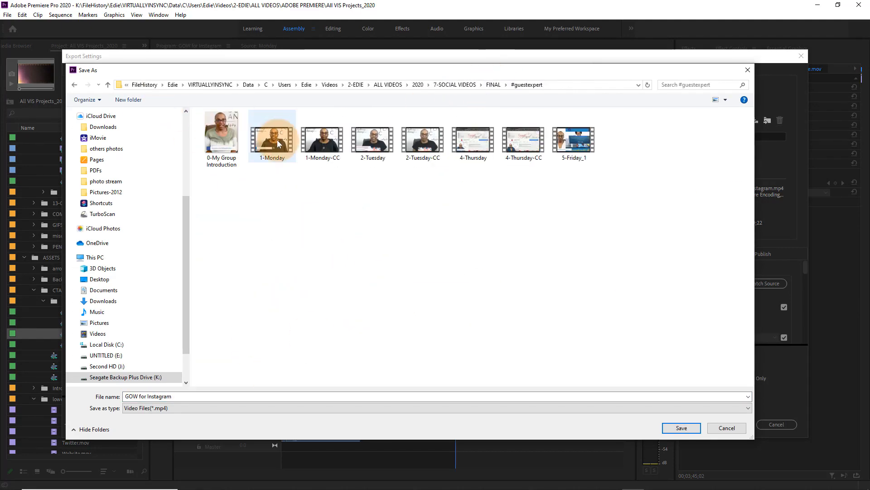
Step: Set the MP4 export file name, based on 1-Monday, in the #guestexpert final videos folder
click(680, 428)
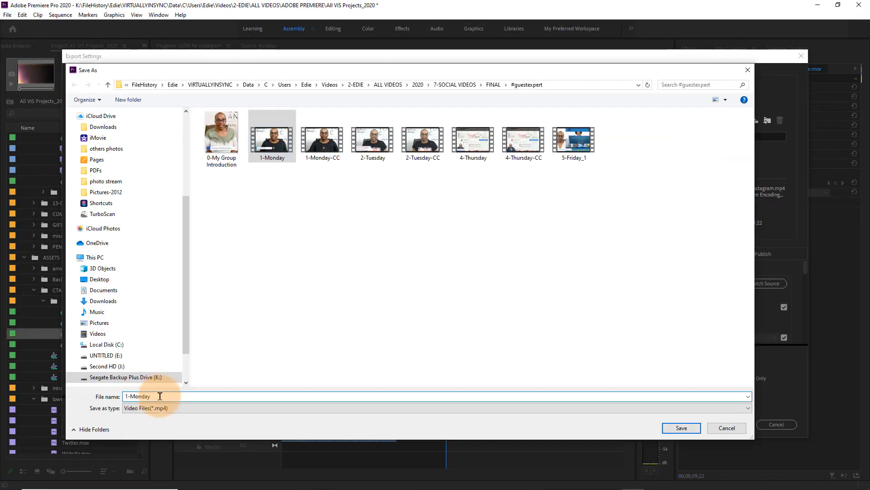
click(680, 428)
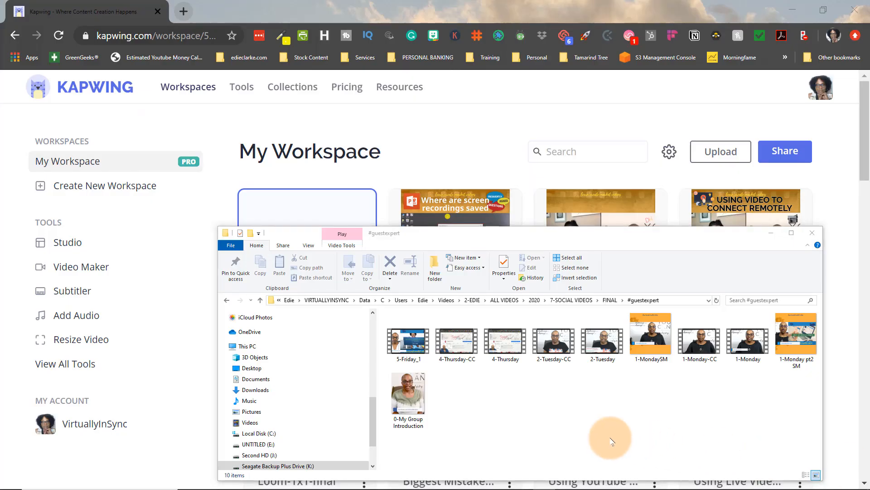
Step: Bring up the Kapwing workspace and open the 1-MondaySM video page
click(796, 336)
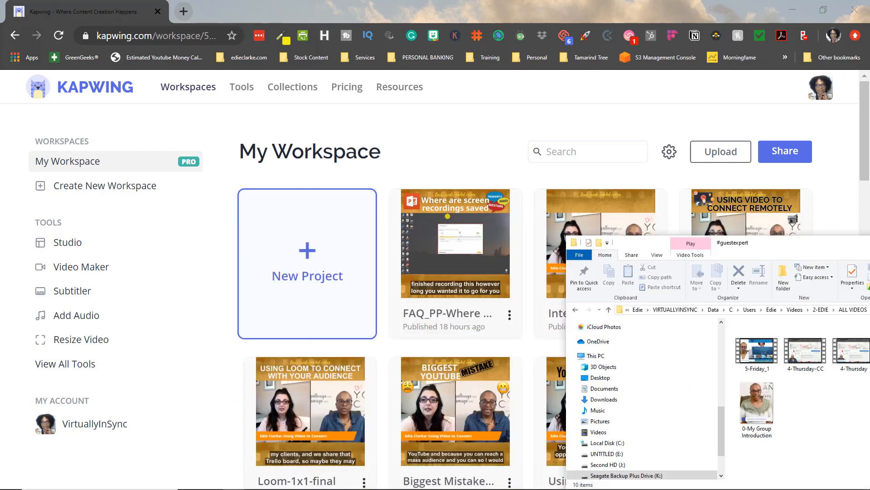
click(133, 87)
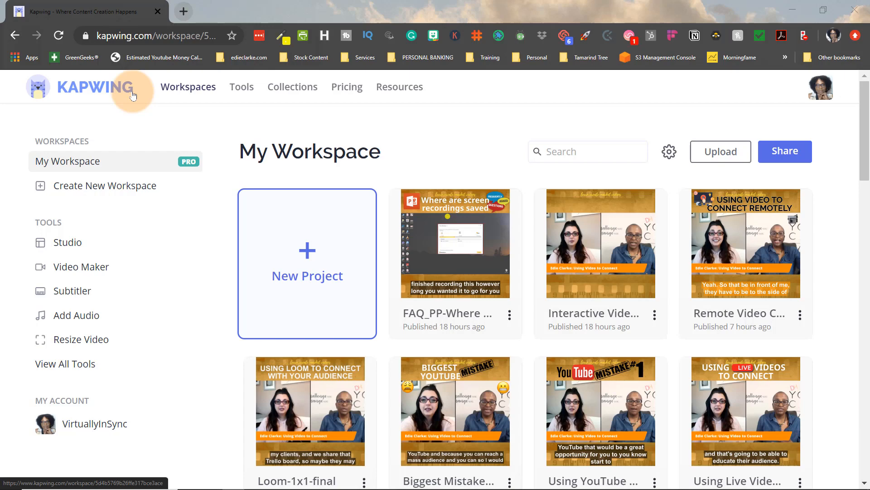
mouse_move(182, 97)
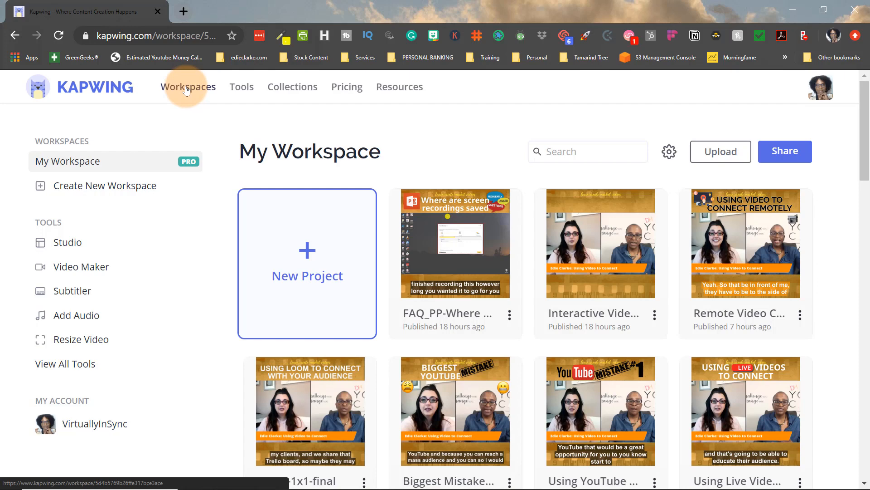
mouse_move(241, 87)
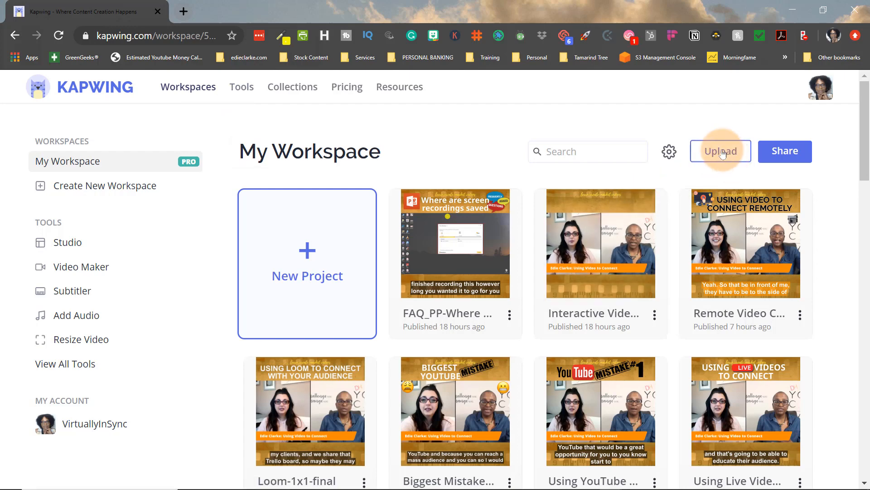
click(719, 151)
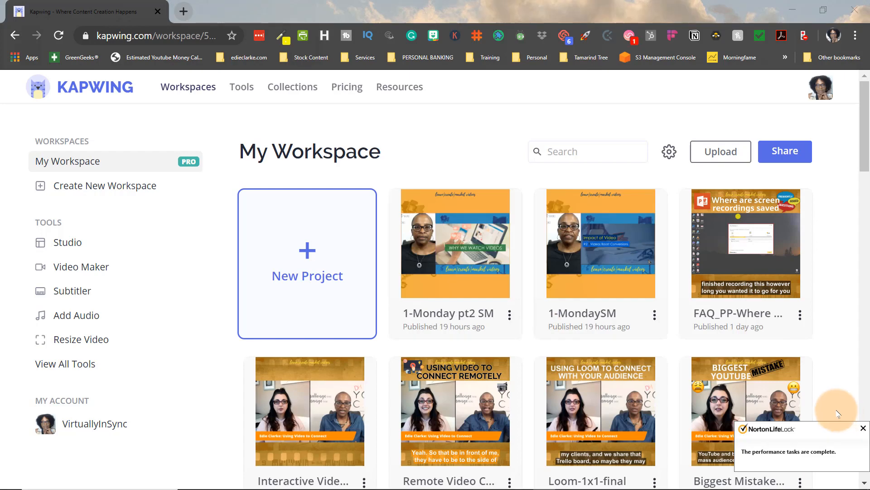
click(654, 315)
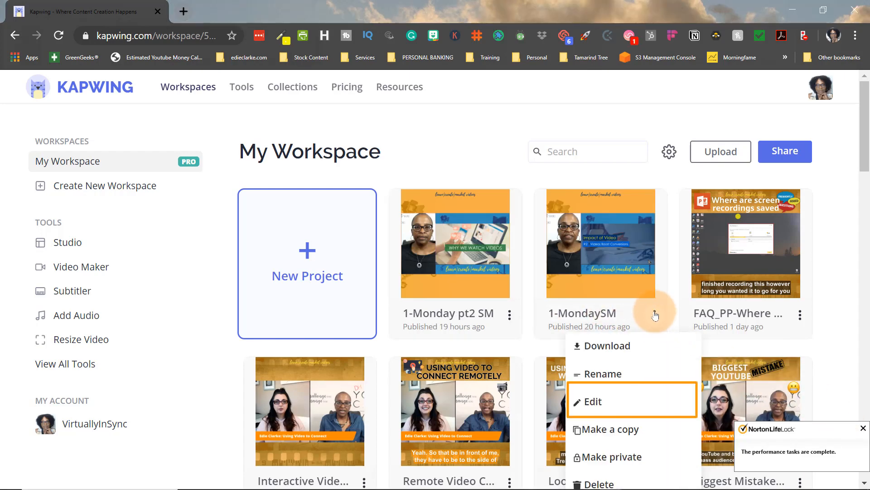
mouse_move(597, 402)
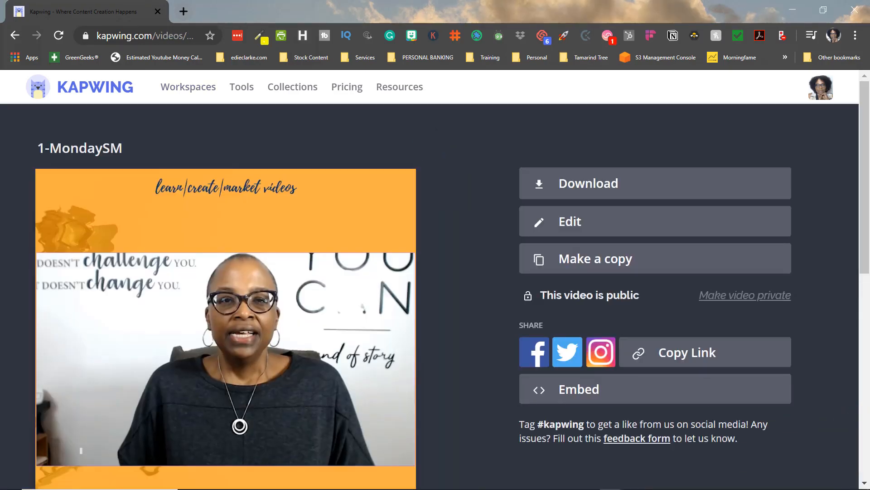
Step: Upload the 1-MondaySM_otter transcript as subtitles, wrap the caption background, and preview the captions
click(225, 327)
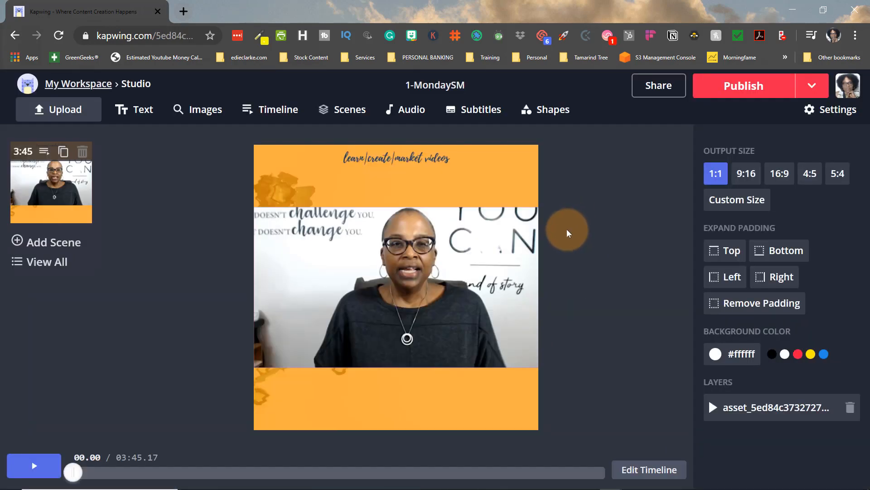
mouse_move(481, 109)
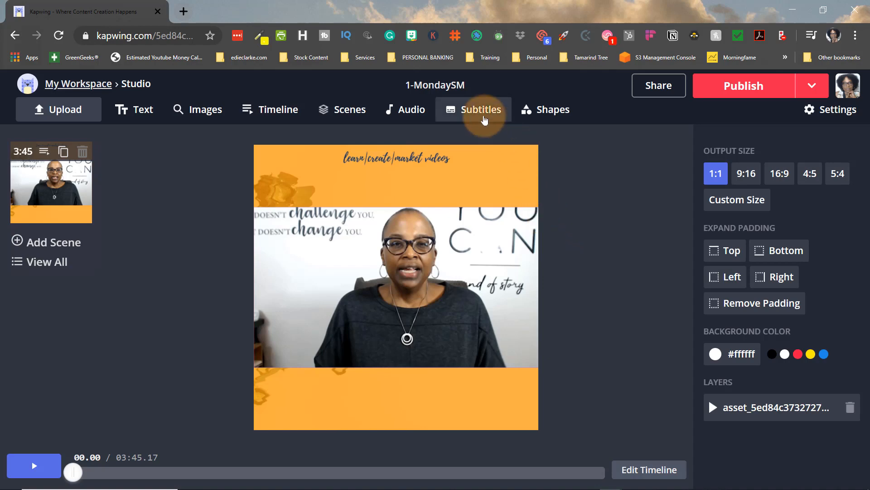
click(473, 109)
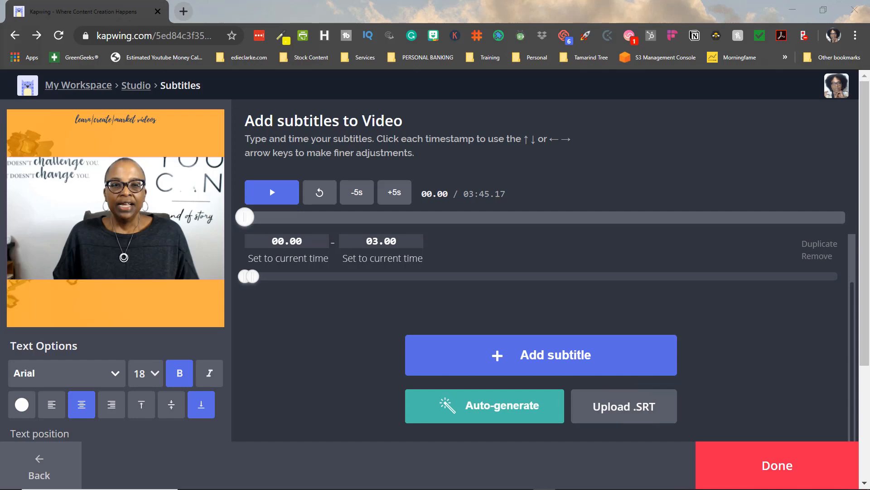
mouse_move(616, 412)
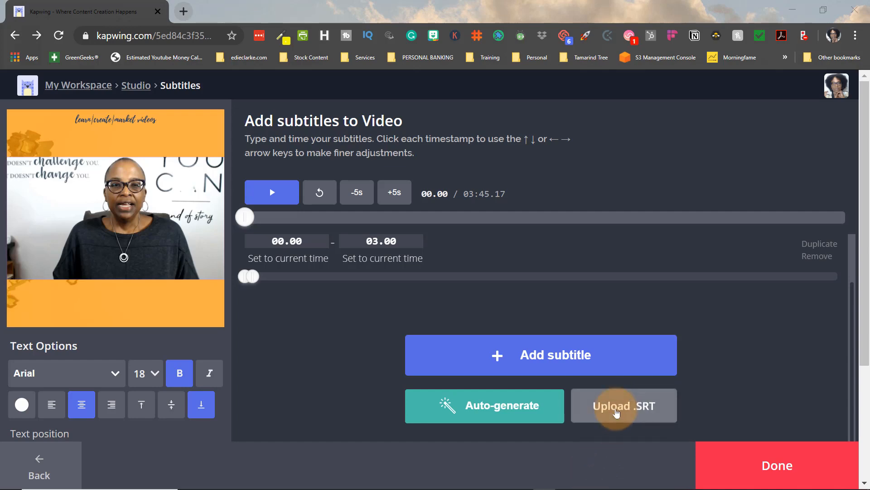
click(623, 405)
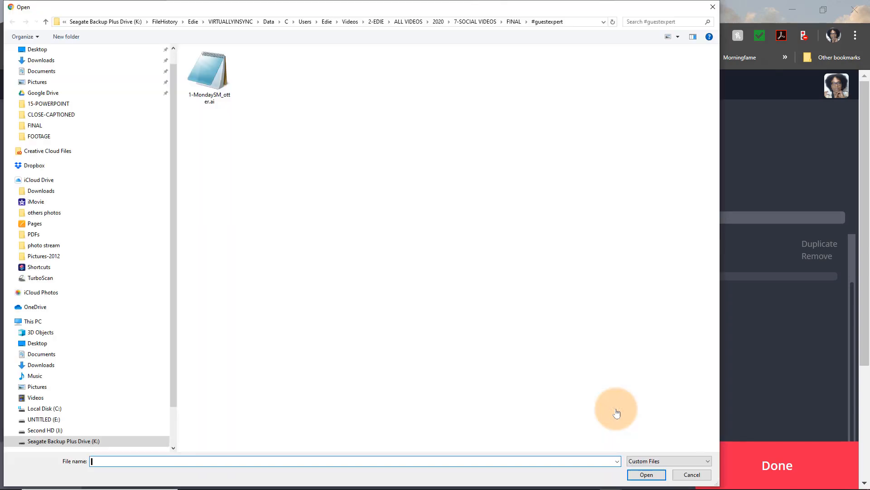
click(209, 72)
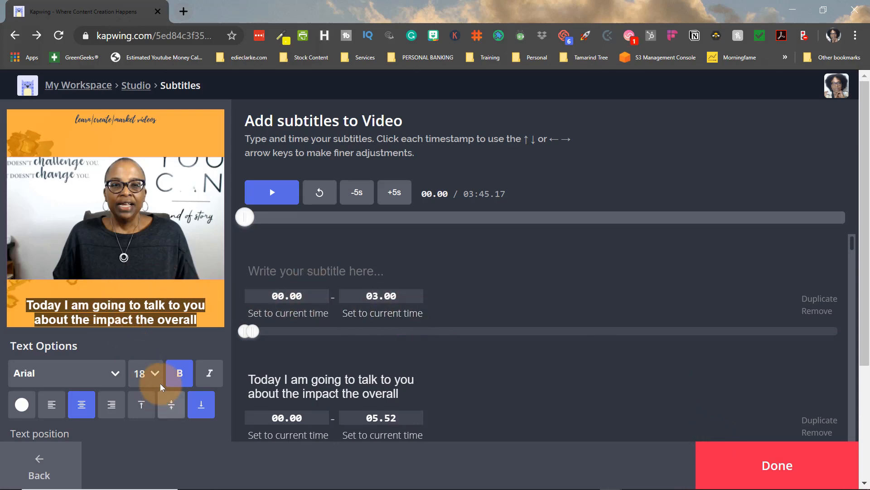
scroll(down, 3)
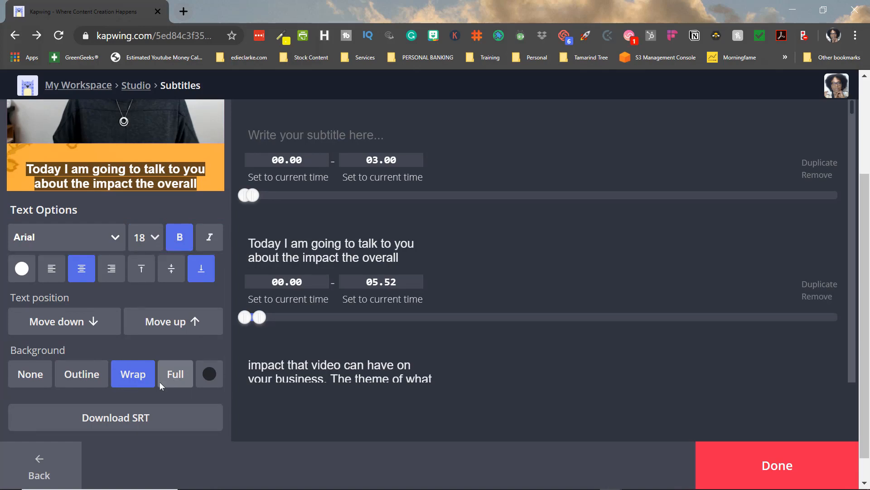
click(172, 321)
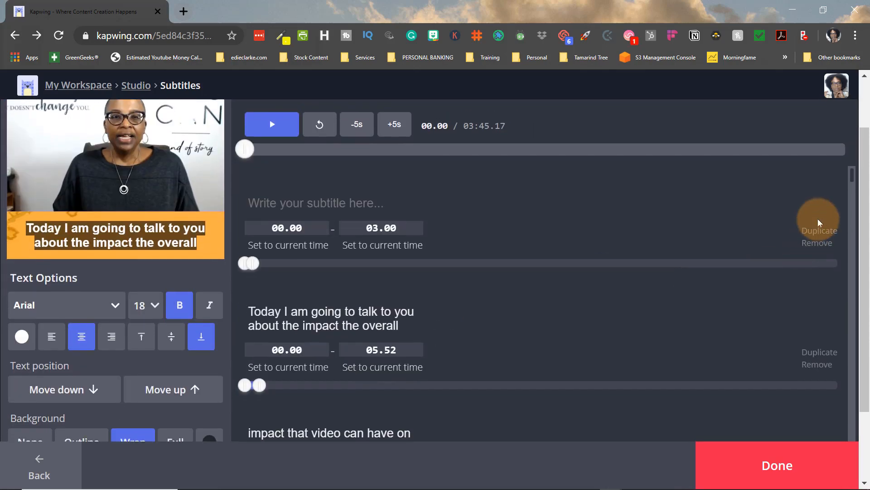
click(271, 124)
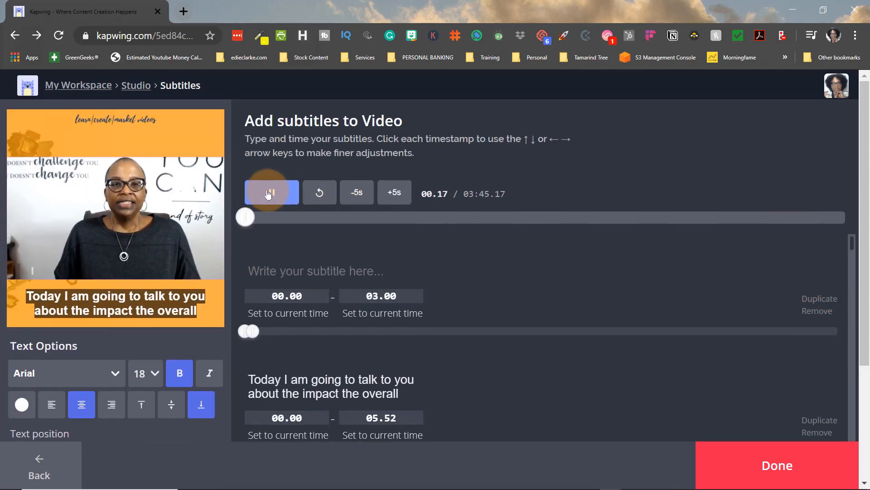
click(272, 192)
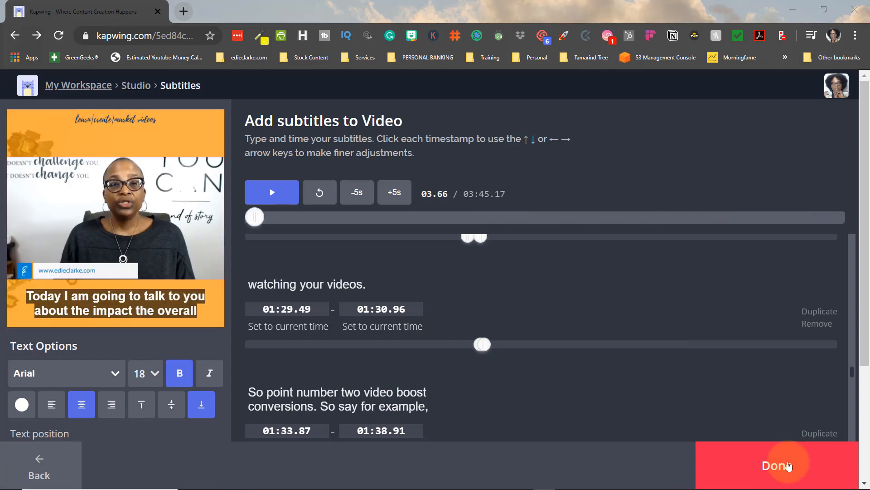
Step: Finish subtitles and add an 'Impact of Video' title with fist emojis on both sides
click(776, 465)
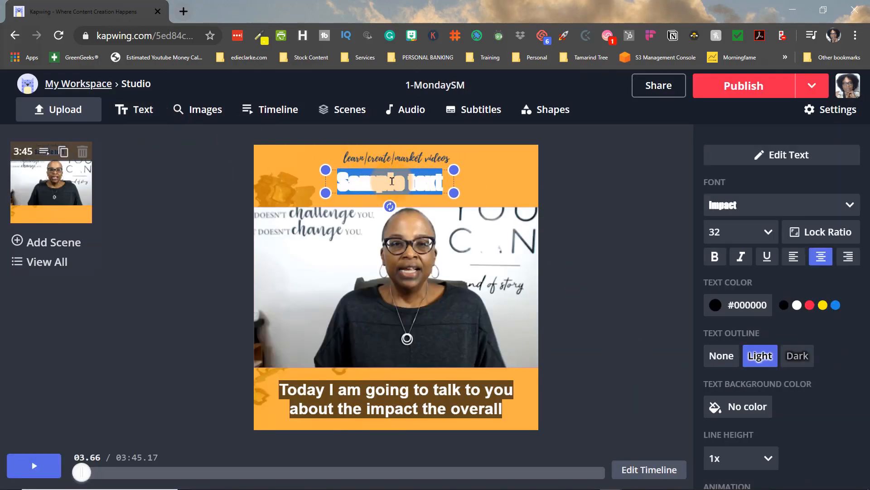
text(Impact of Video)
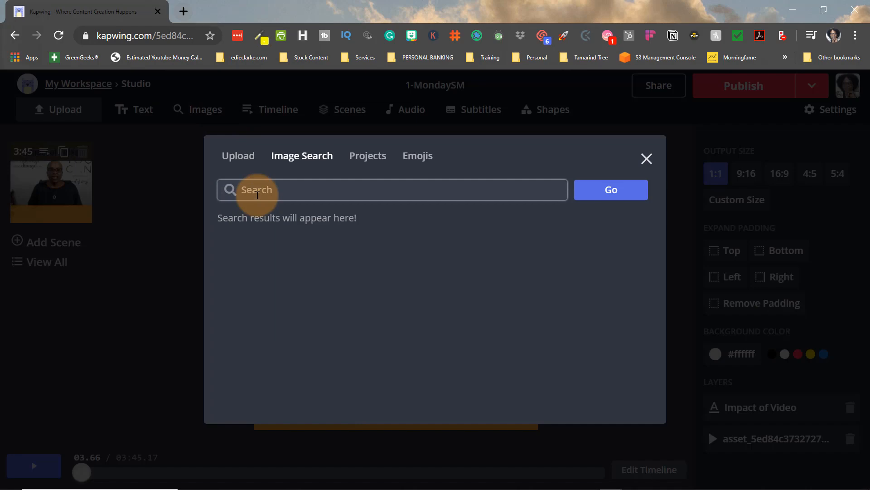
text(impact)
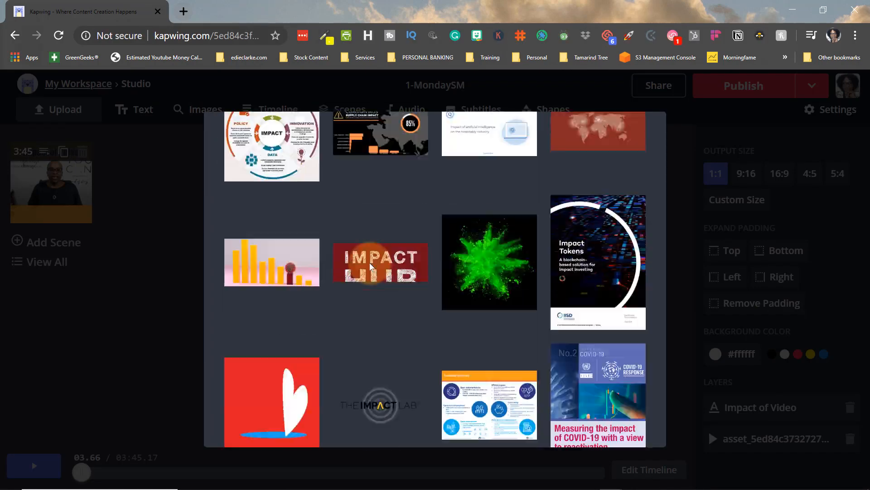
text(impact)
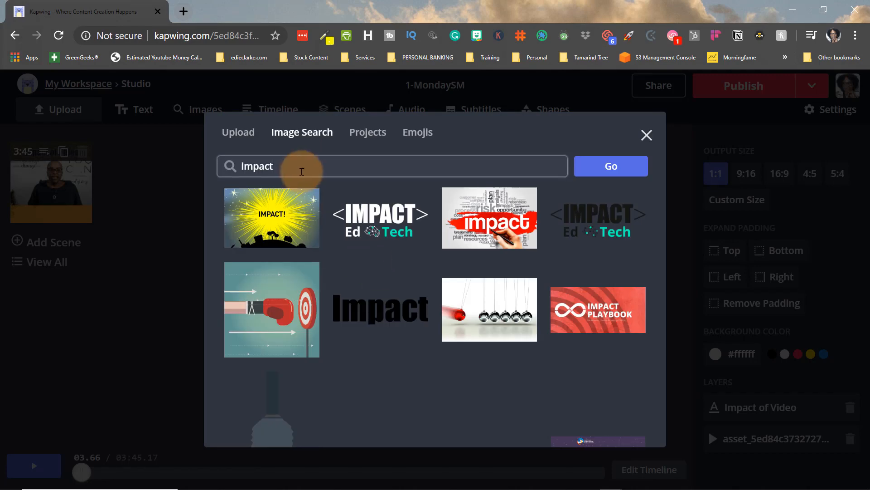
click(417, 132)
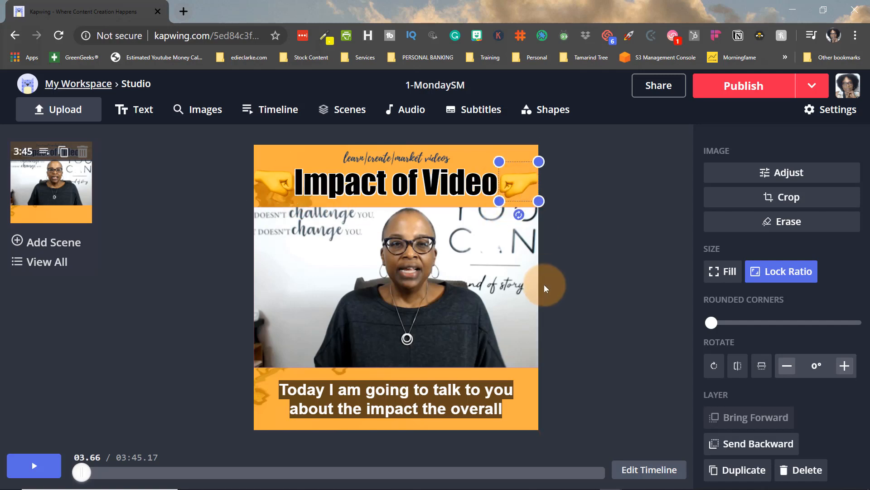
Step: Try a yellow glowing progress bar, preview it, then delete its layer
click(383, 180)
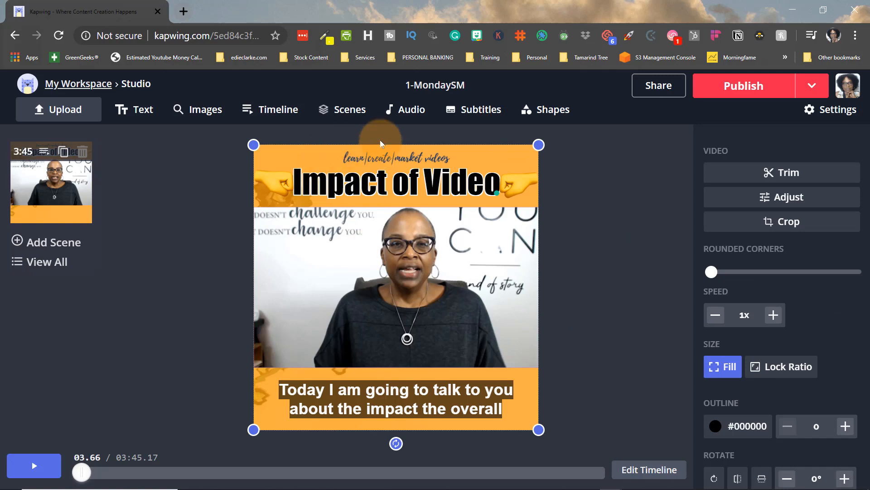
click(552, 109)
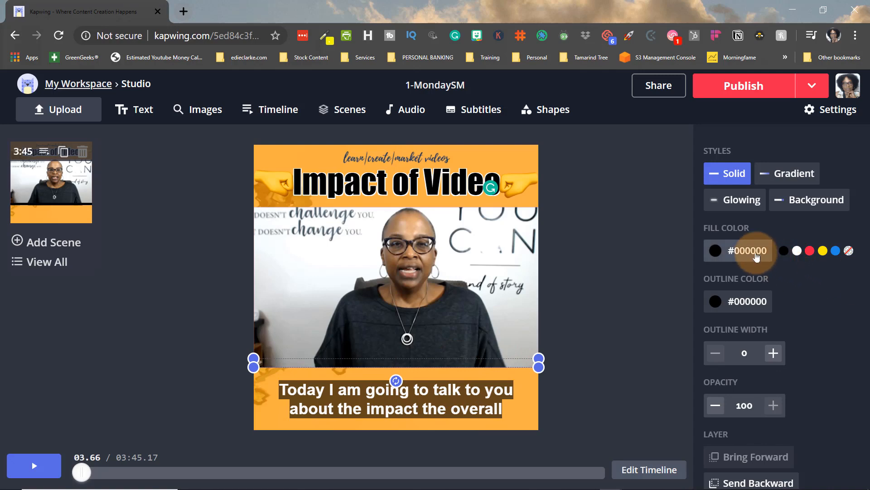
click(716, 250)
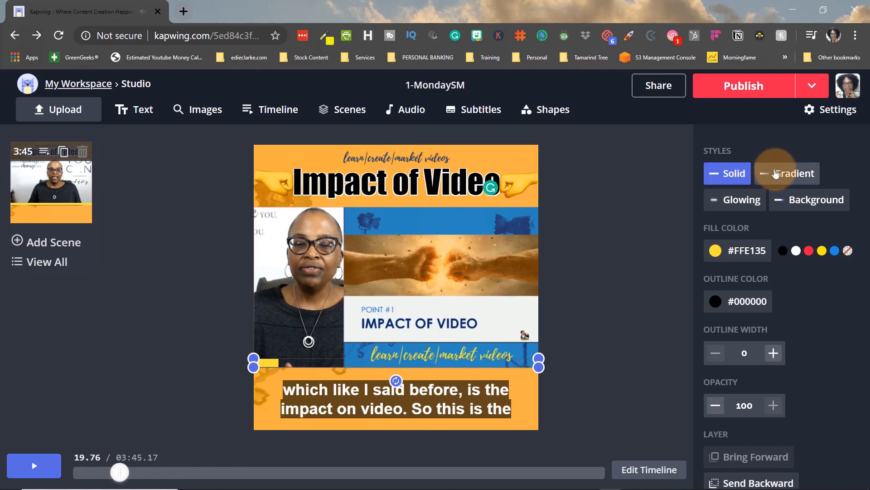
click(734, 200)
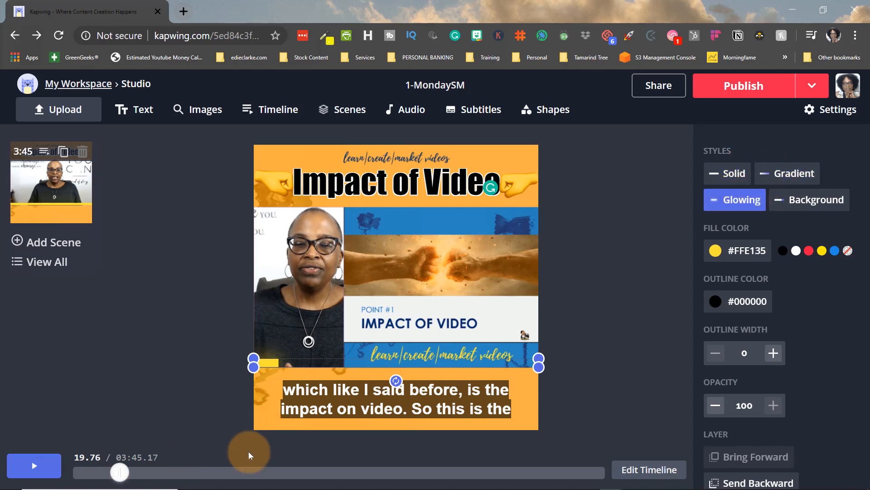
click(33, 465)
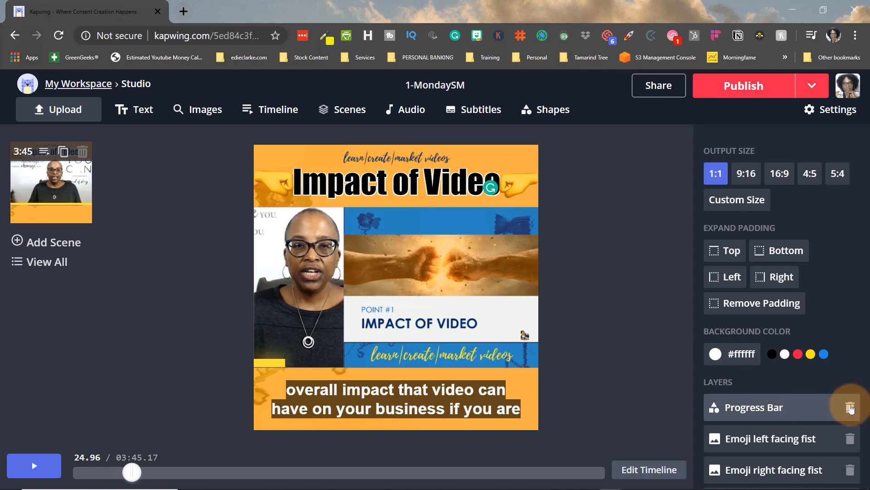
click(851, 408)
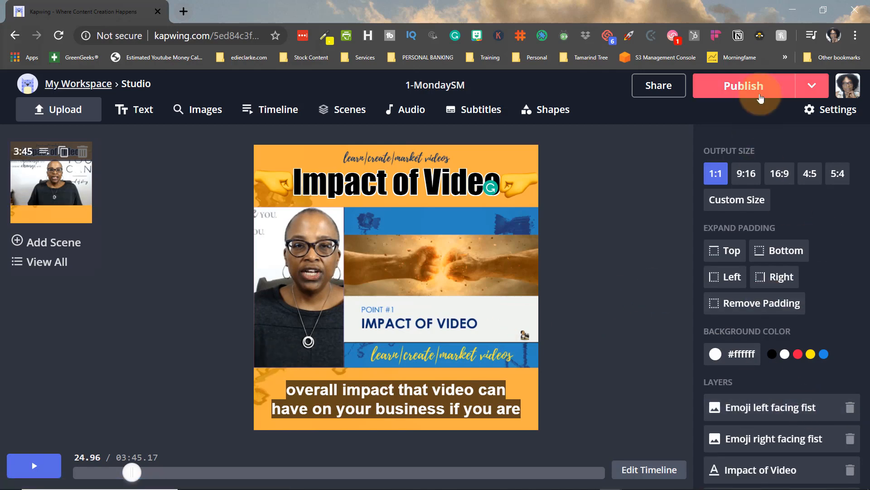
click(743, 85)
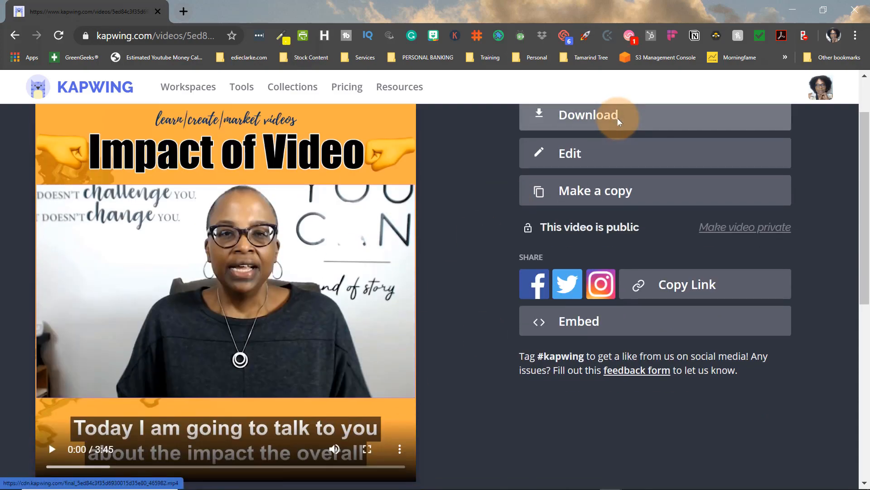
click(588, 114)
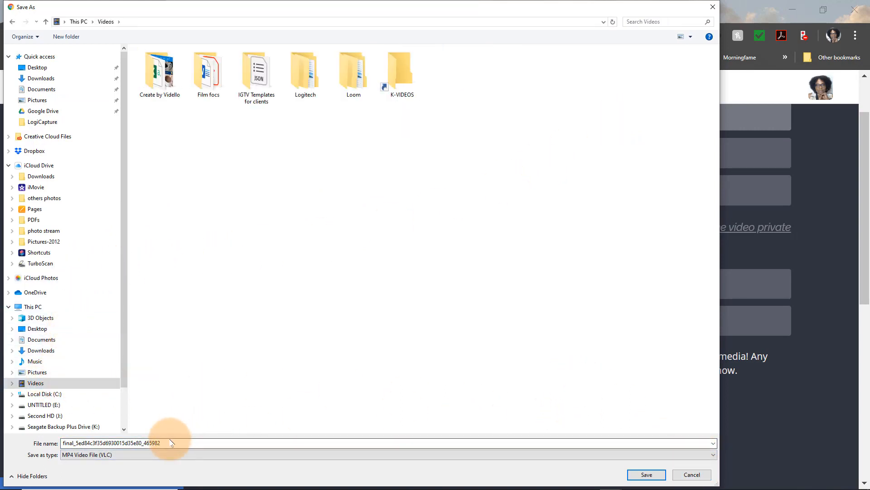
text(s0)
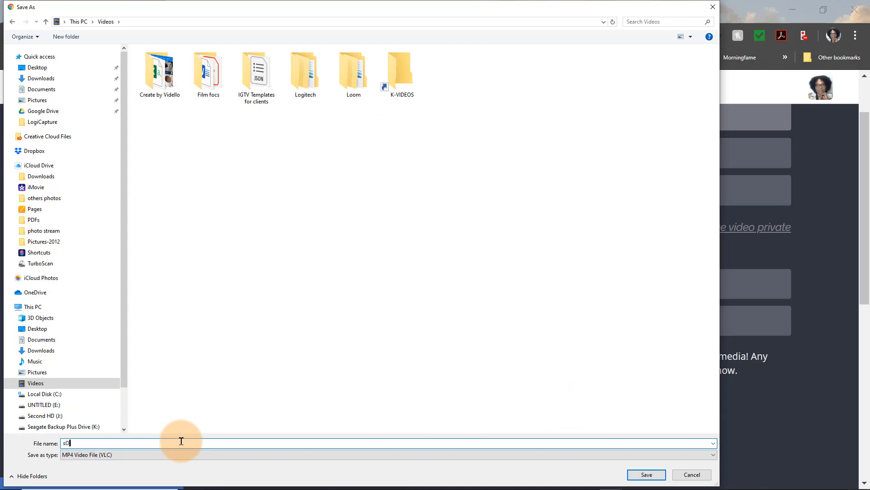
text(Video 1 Social)
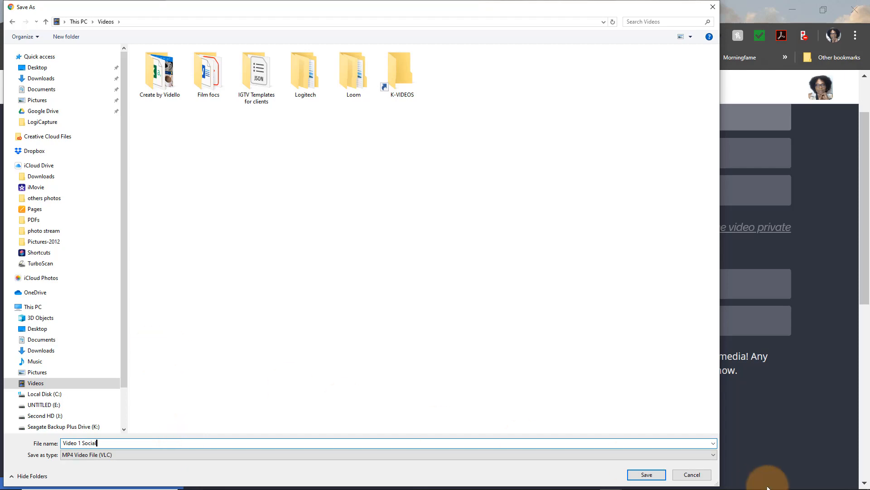
click(646, 474)
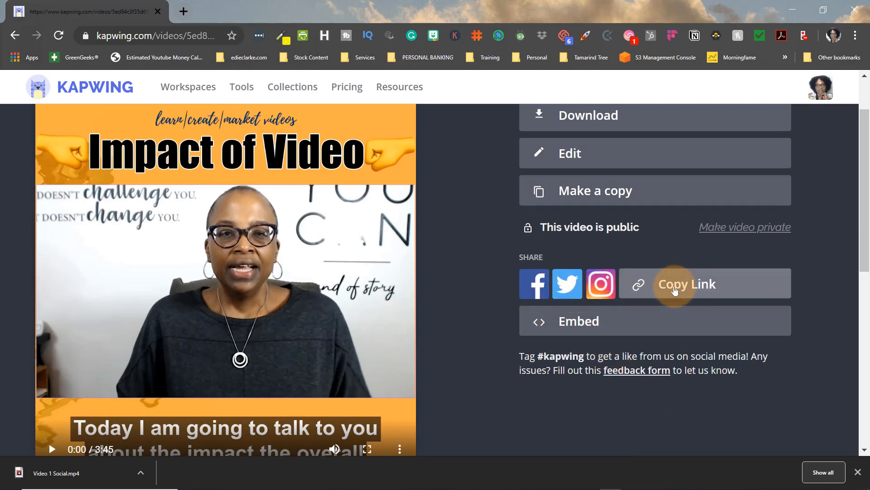
mouse_move(578, 321)
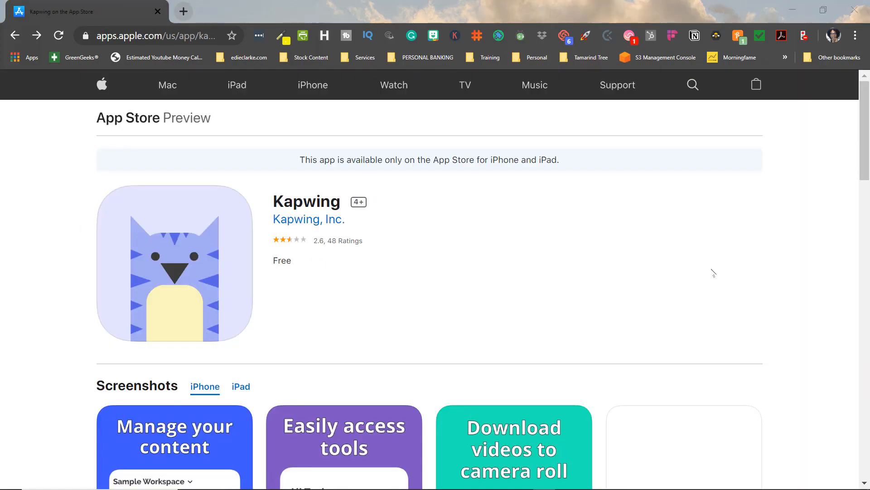
mouse_move(715, 234)
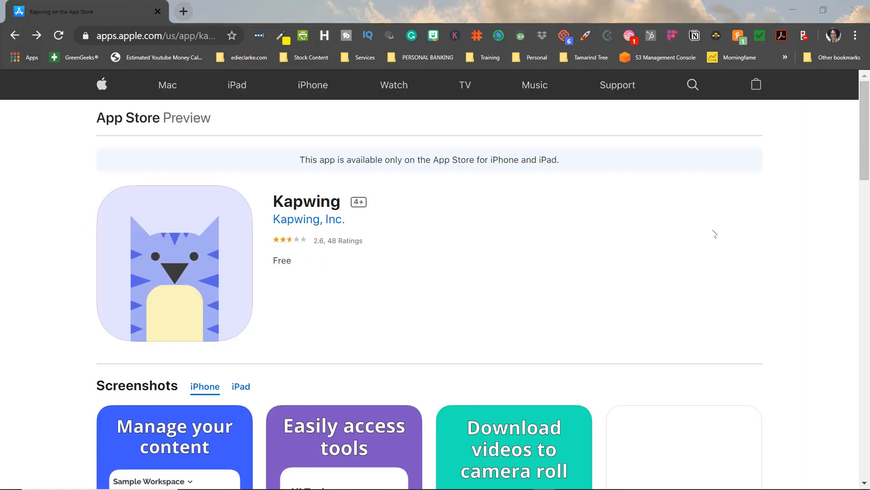
scroll(down, 3)
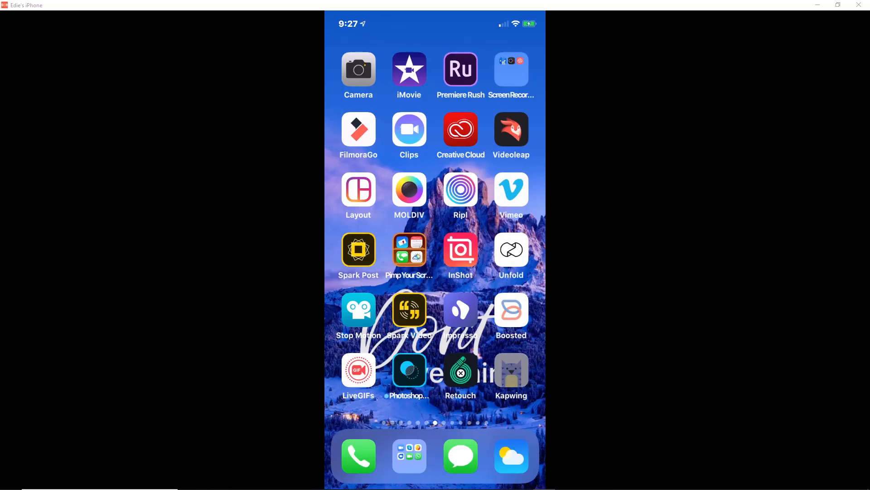
Step: Open the Kapwing app on the iPhone and sign in with Google
click(510, 370)
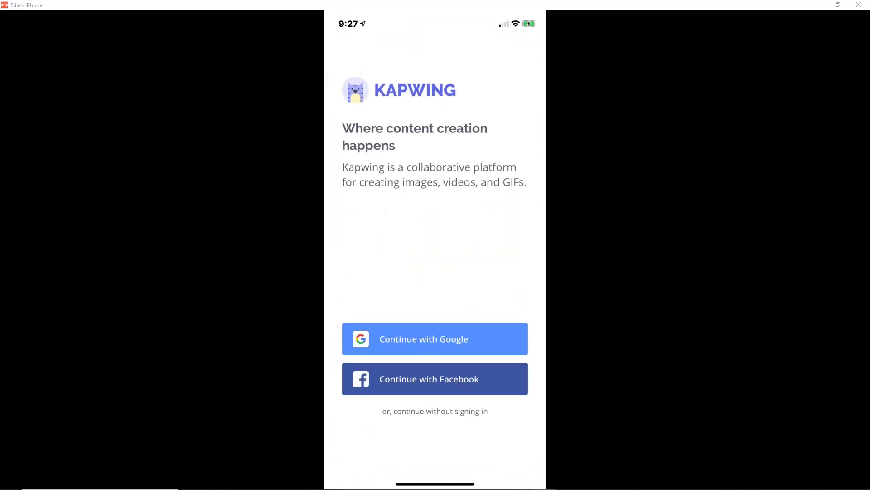
click(435, 339)
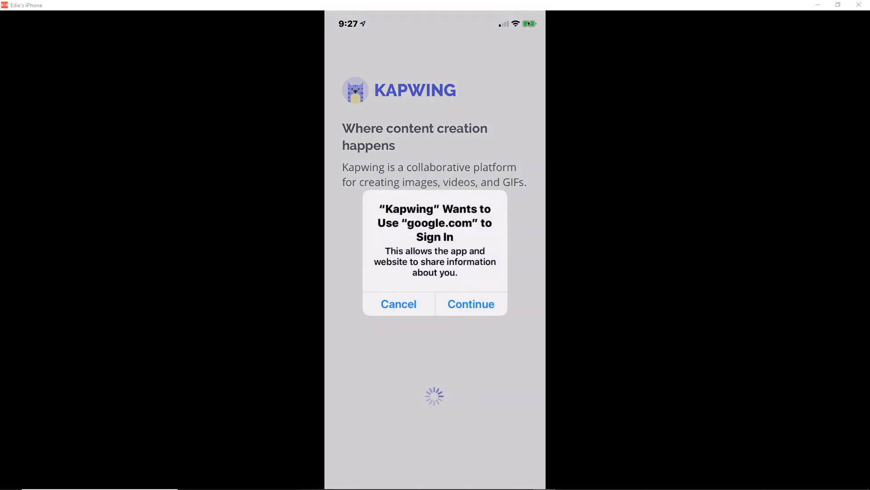
click(470, 304)
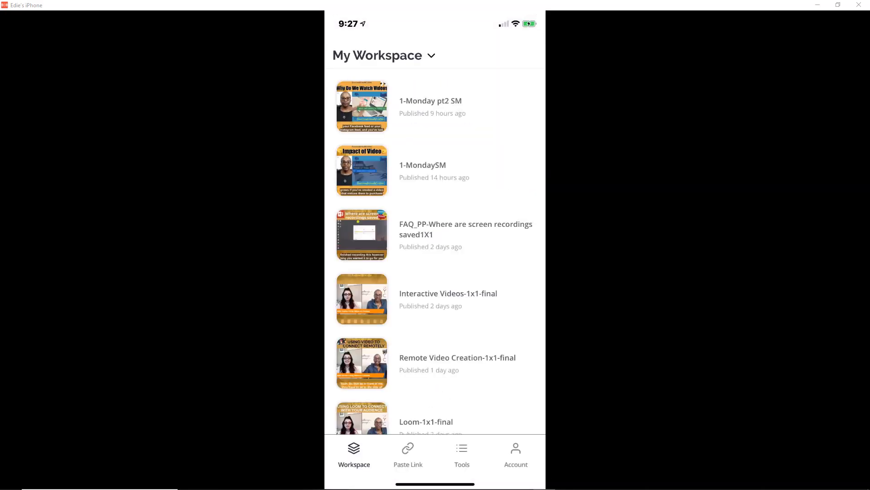
Step: Open Impact of Video, save it to the camera roll, and dismiss the confirmation
scroll(down, 3)
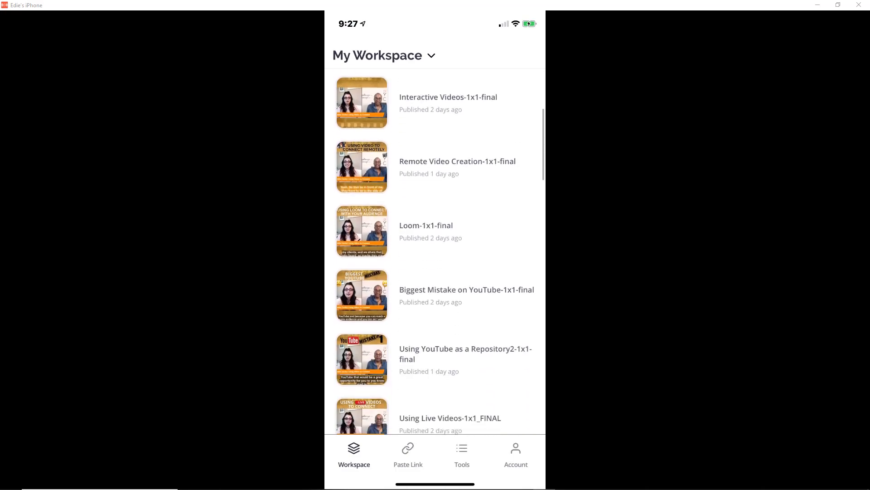
scroll(down, 3)
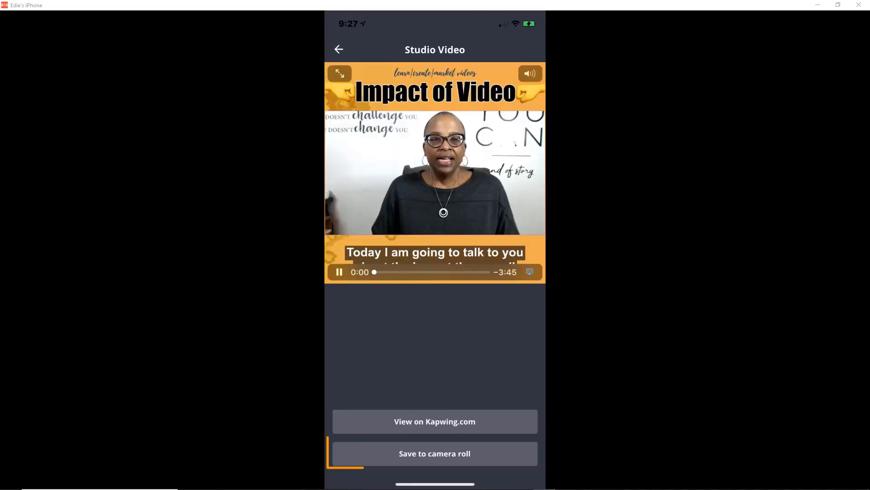
click(435, 453)
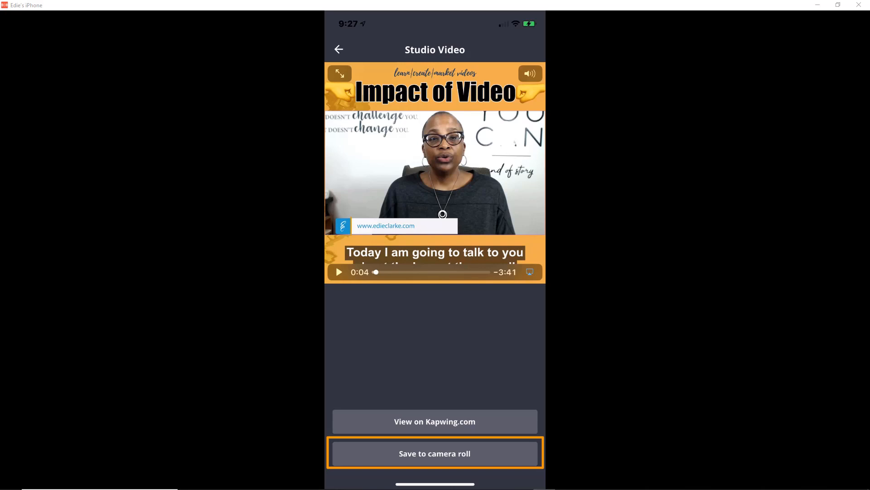
click(434, 453)
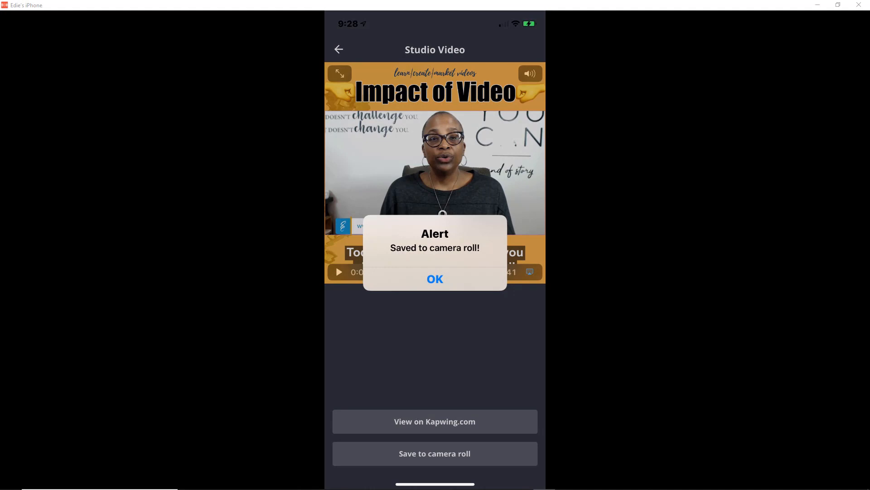
click(435, 279)
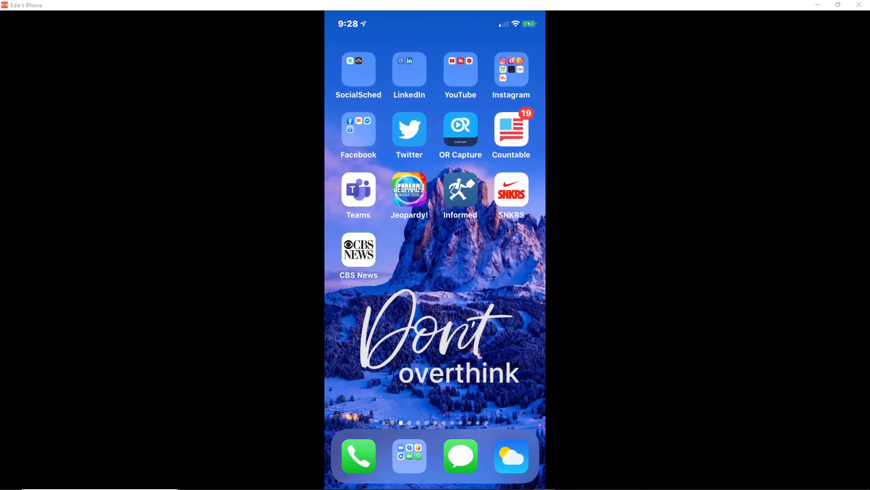
Step: Start a Facebook post with the video, captioned 'Thanks for sharing'
click(358, 129)
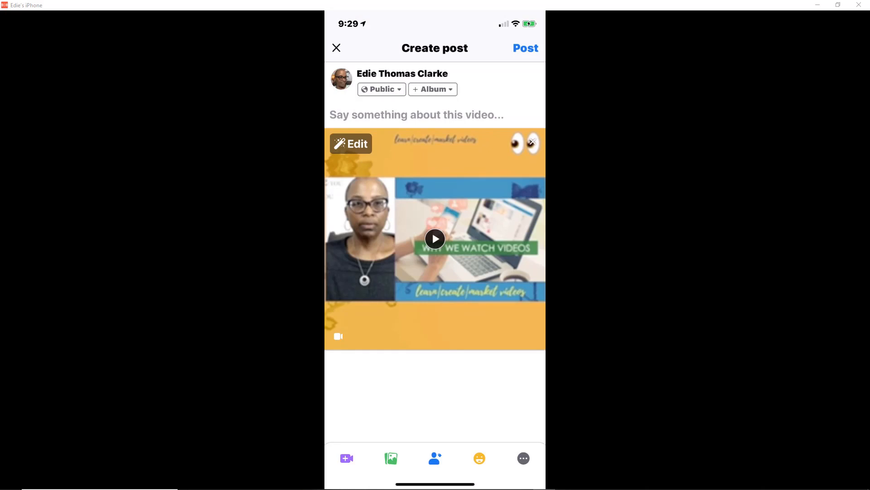
click(416, 114)
text(Thanks for)
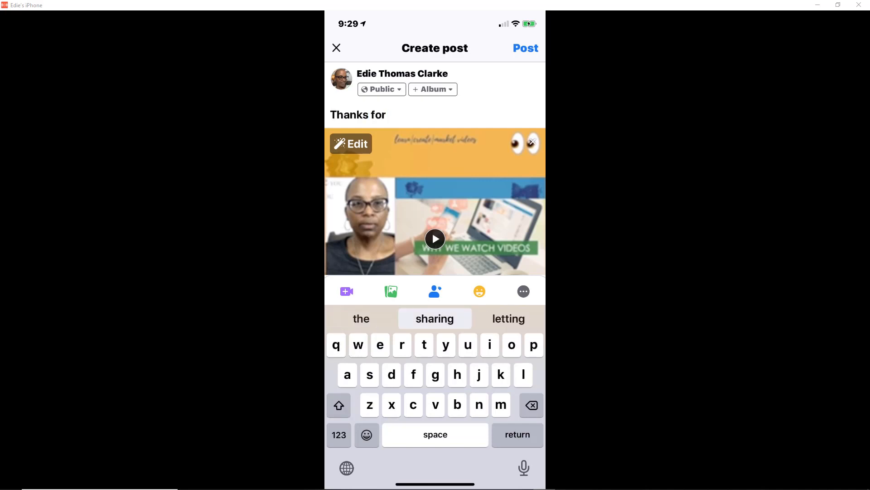
click(435, 318)
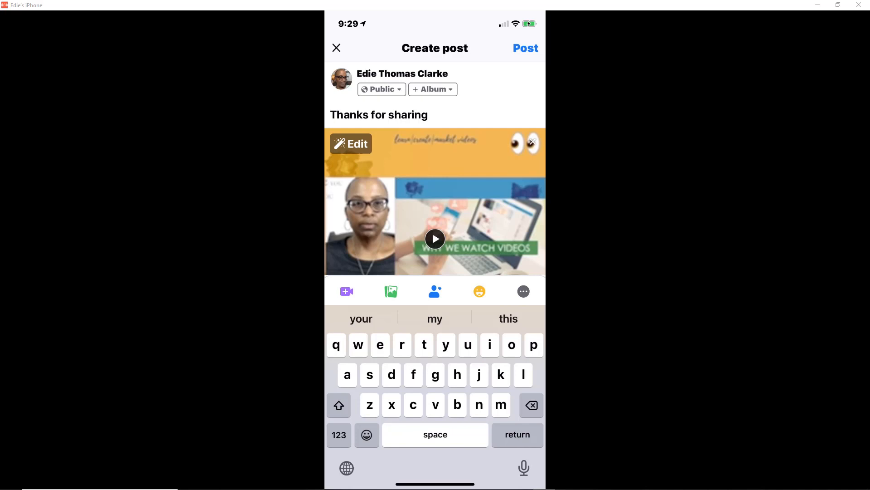
Step: Set the post audience to Only me and publish it to the feed
click(380, 89)
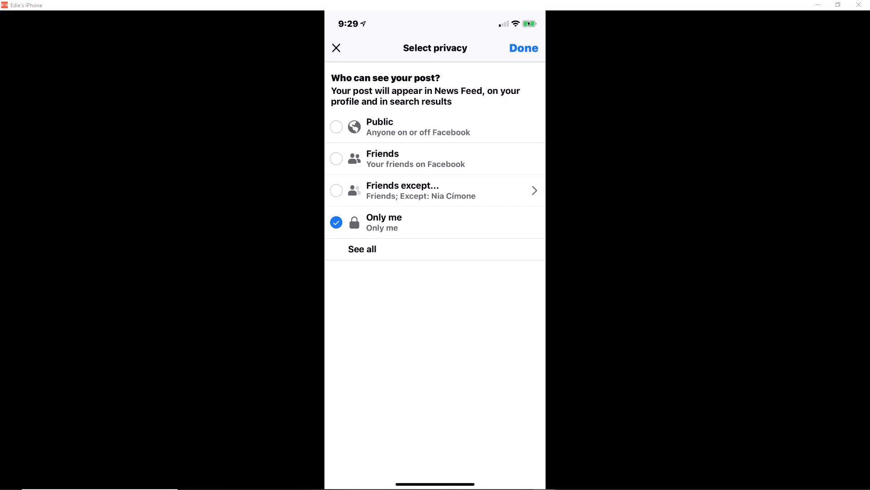
click(522, 48)
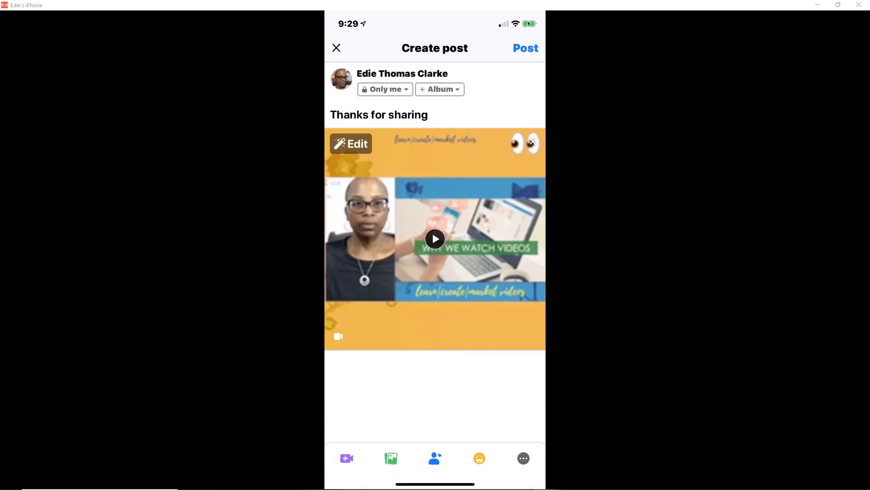
click(525, 47)
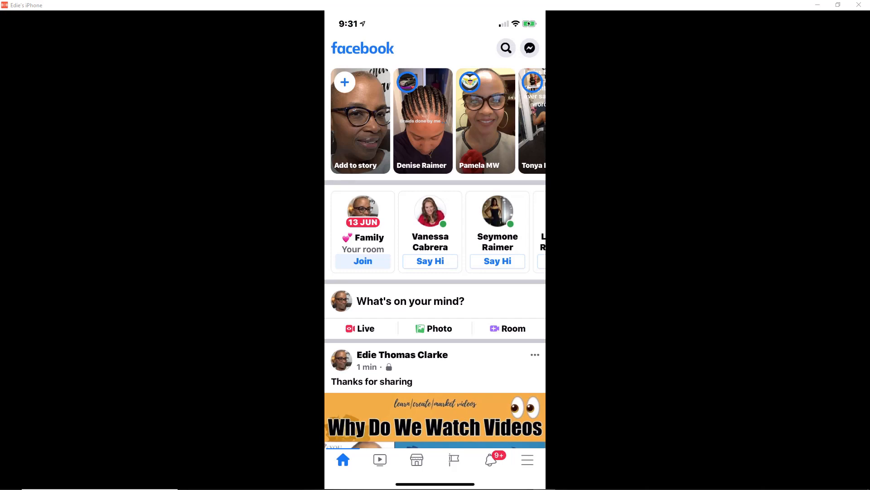
scroll(down, 3)
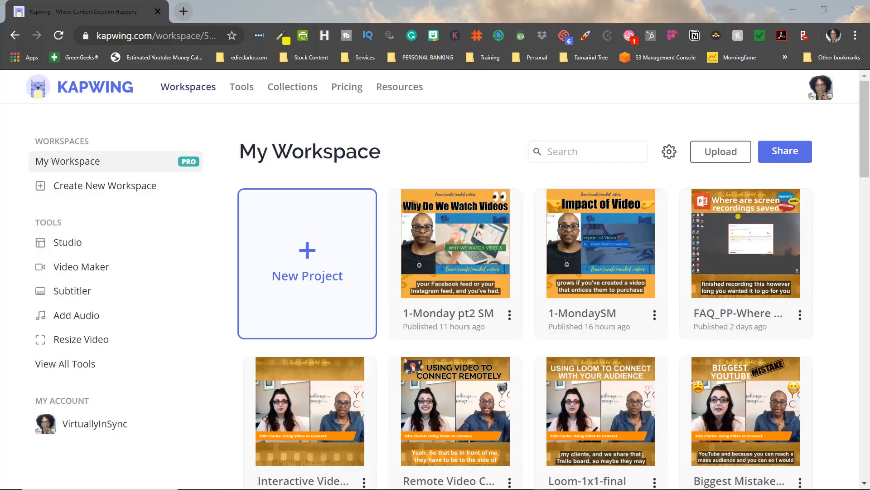
mouse_move(78, 239)
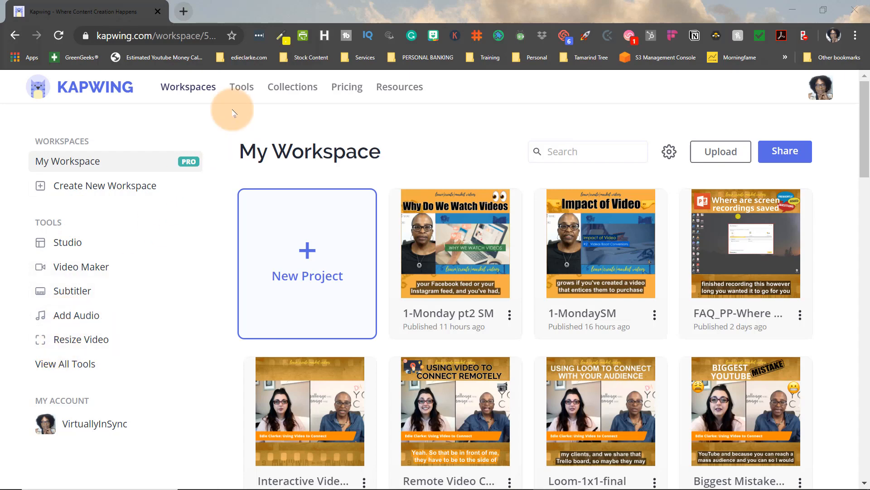
mouse_move(241, 86)
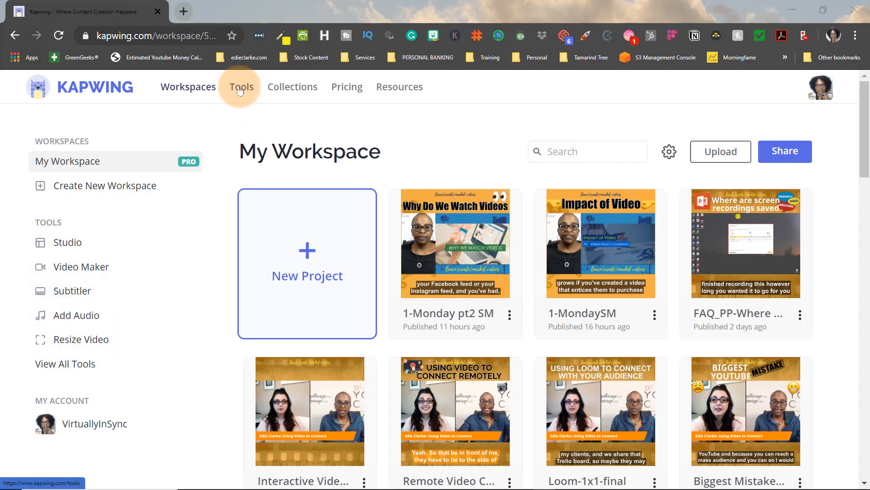
Step: Browse Kapwing's Tools page through its list of video and image tools
click(241, 87)
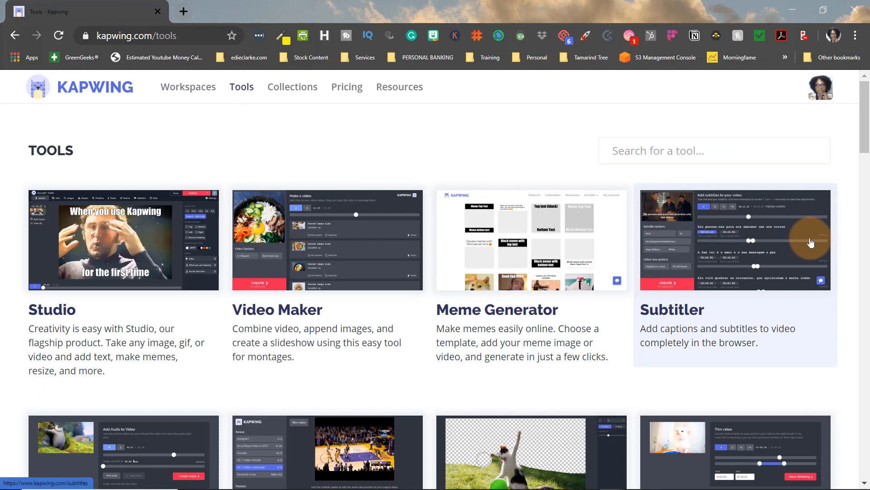
scroll(down, 3)
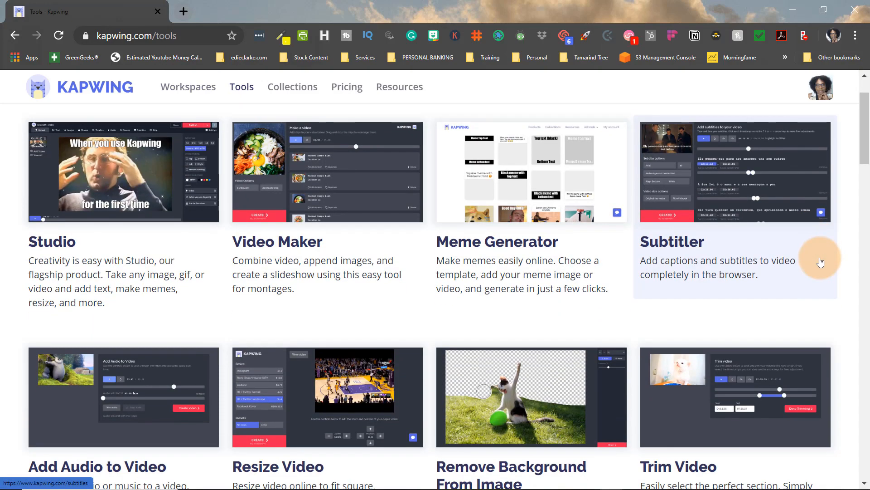
scroll(down, 3)
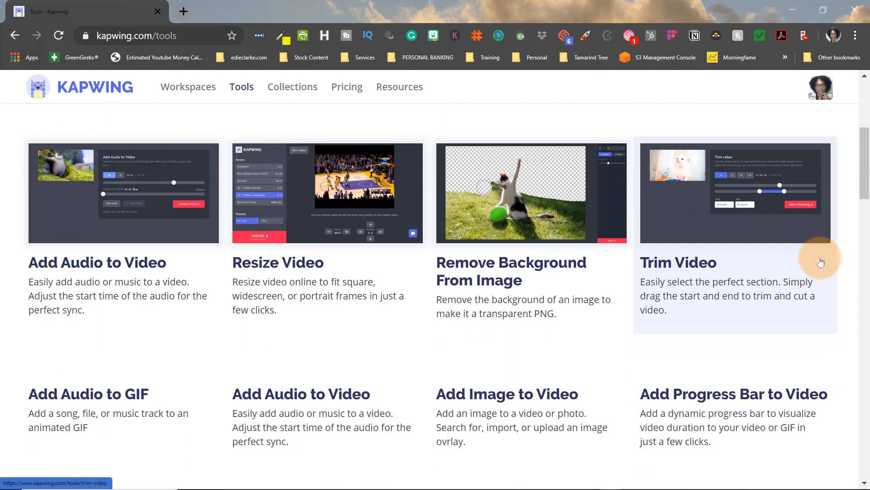
scroll(down, 3)
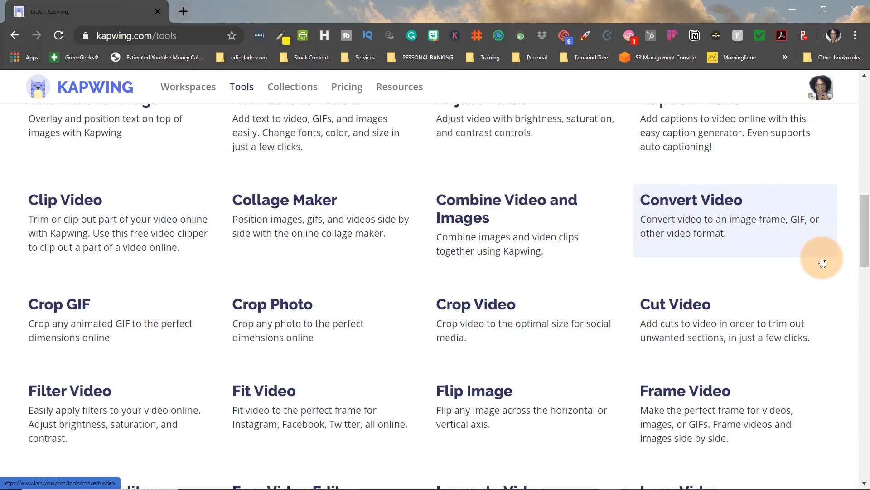
scroll(down, 3)
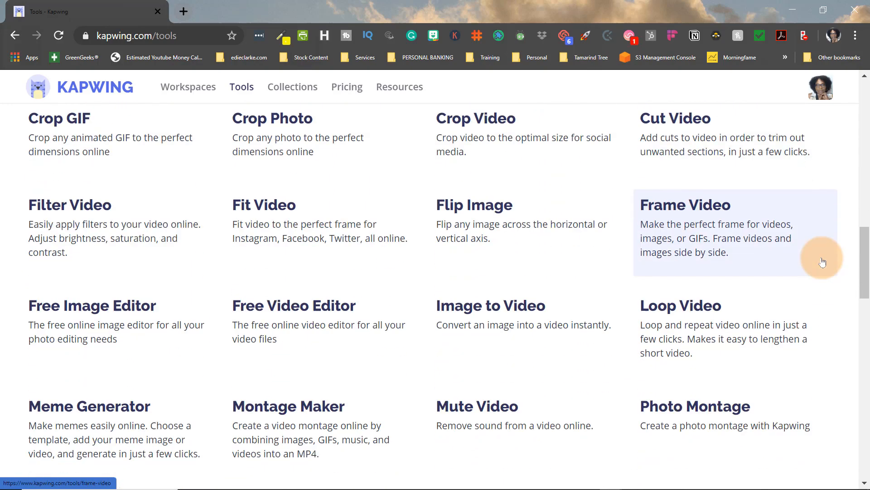
scroll(down, 3)
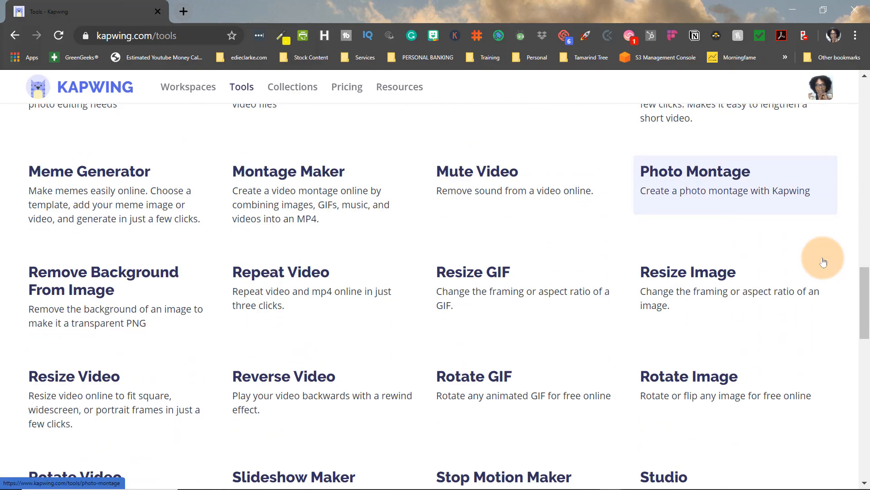
scroll(down, 3)
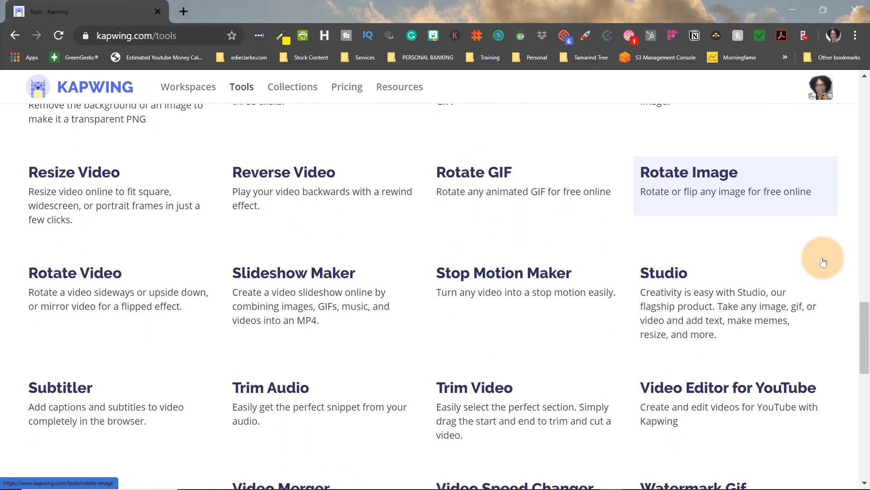
scroll(down, 3)
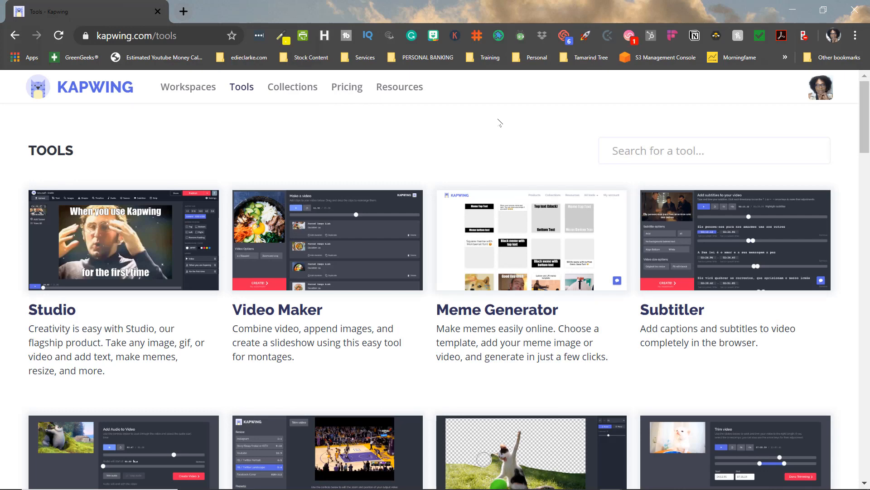
Step: View Kapwing's pricing page comparing the $0 Free and $20/month Pro plans
click(346, 86)
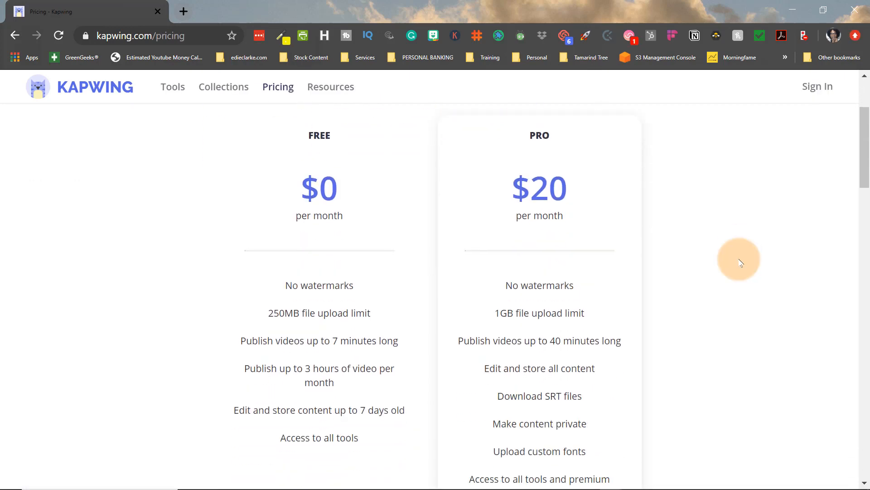
mouse_move(741, 263)
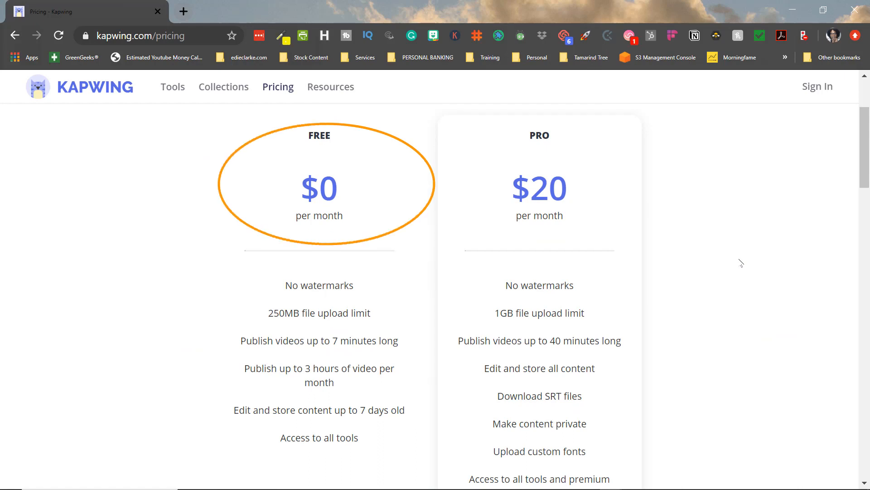
scroll(down, 3)
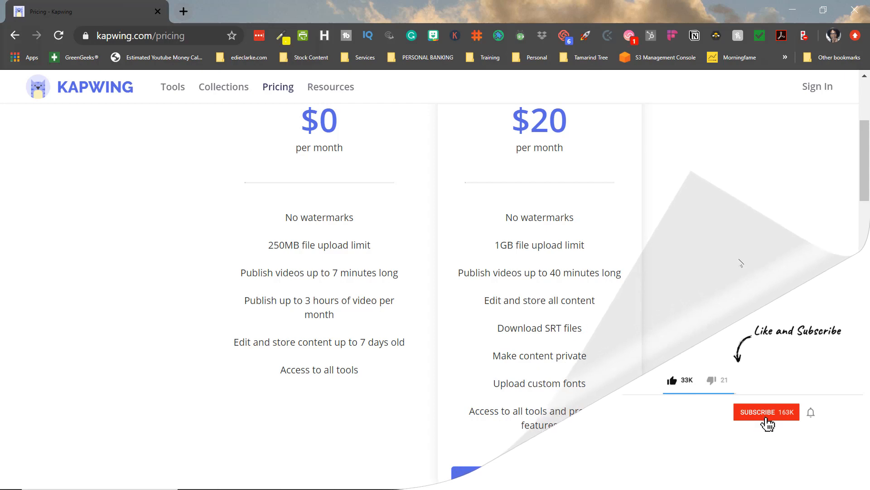
click(766, 412)
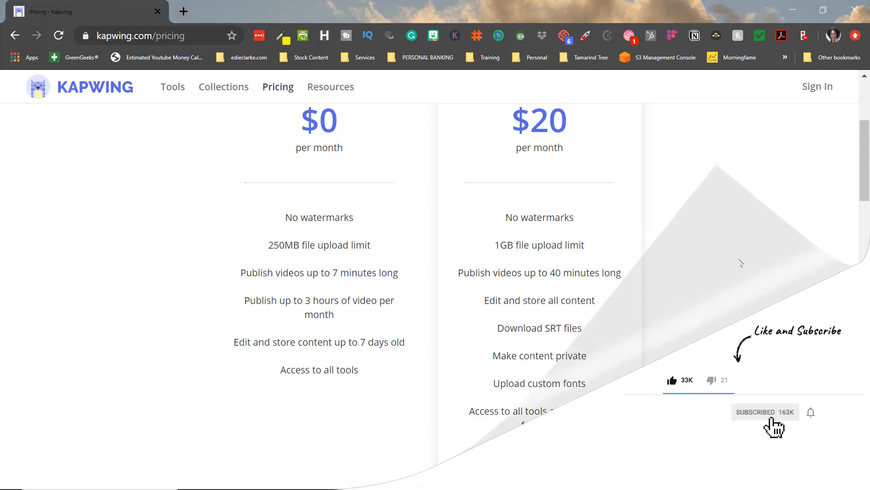